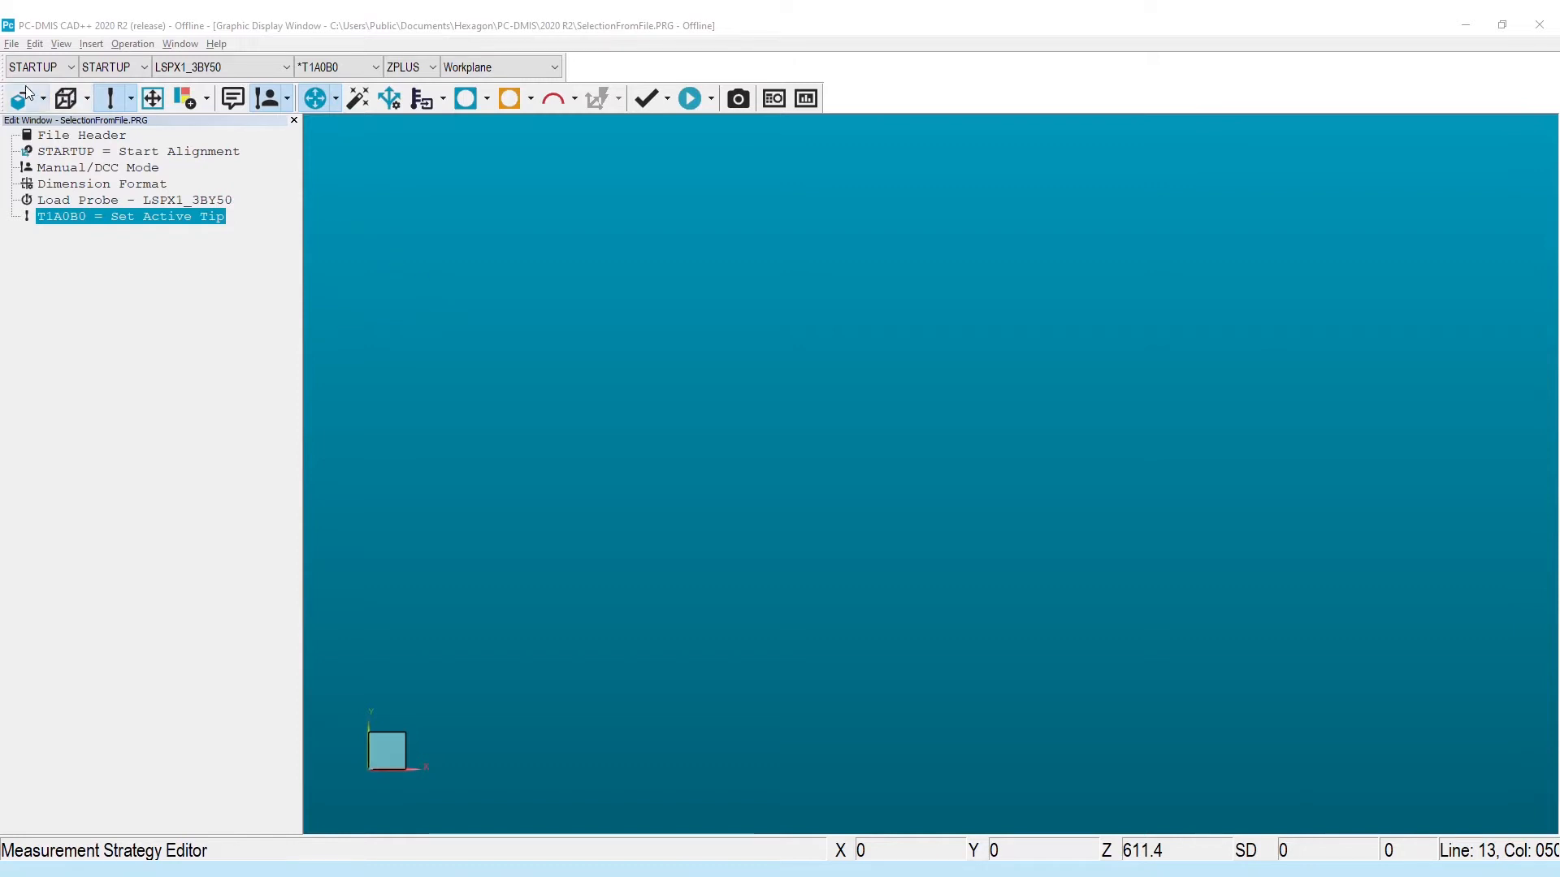
Import HexMI_DemoBlock_Small.IGS from the CAD > ToDo - No MDD folder into the graphics display
click(19, 97)
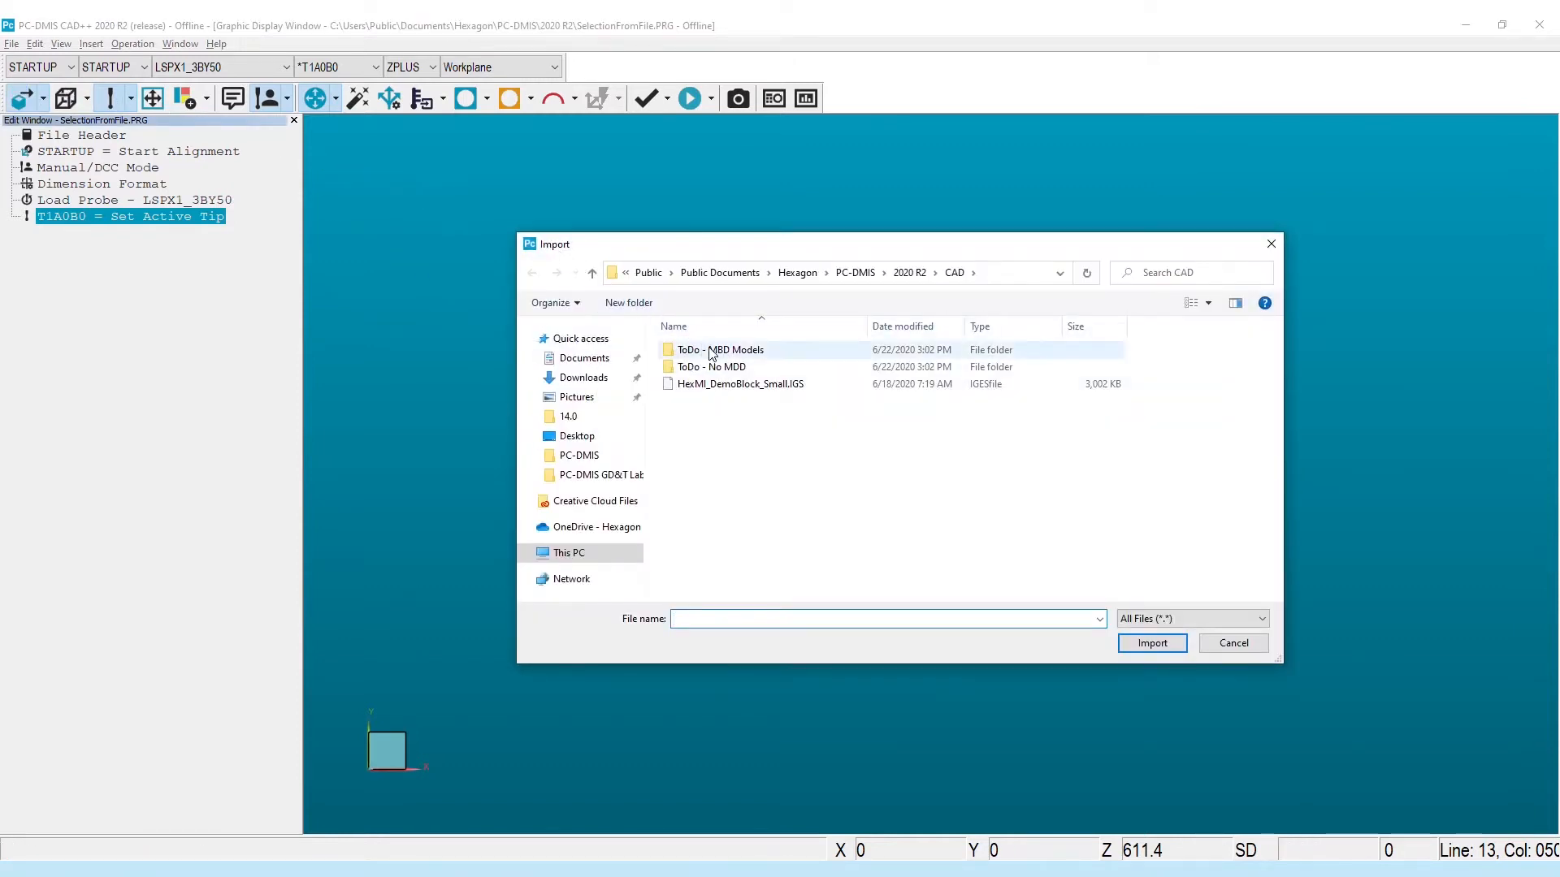
double_click(720, 349)
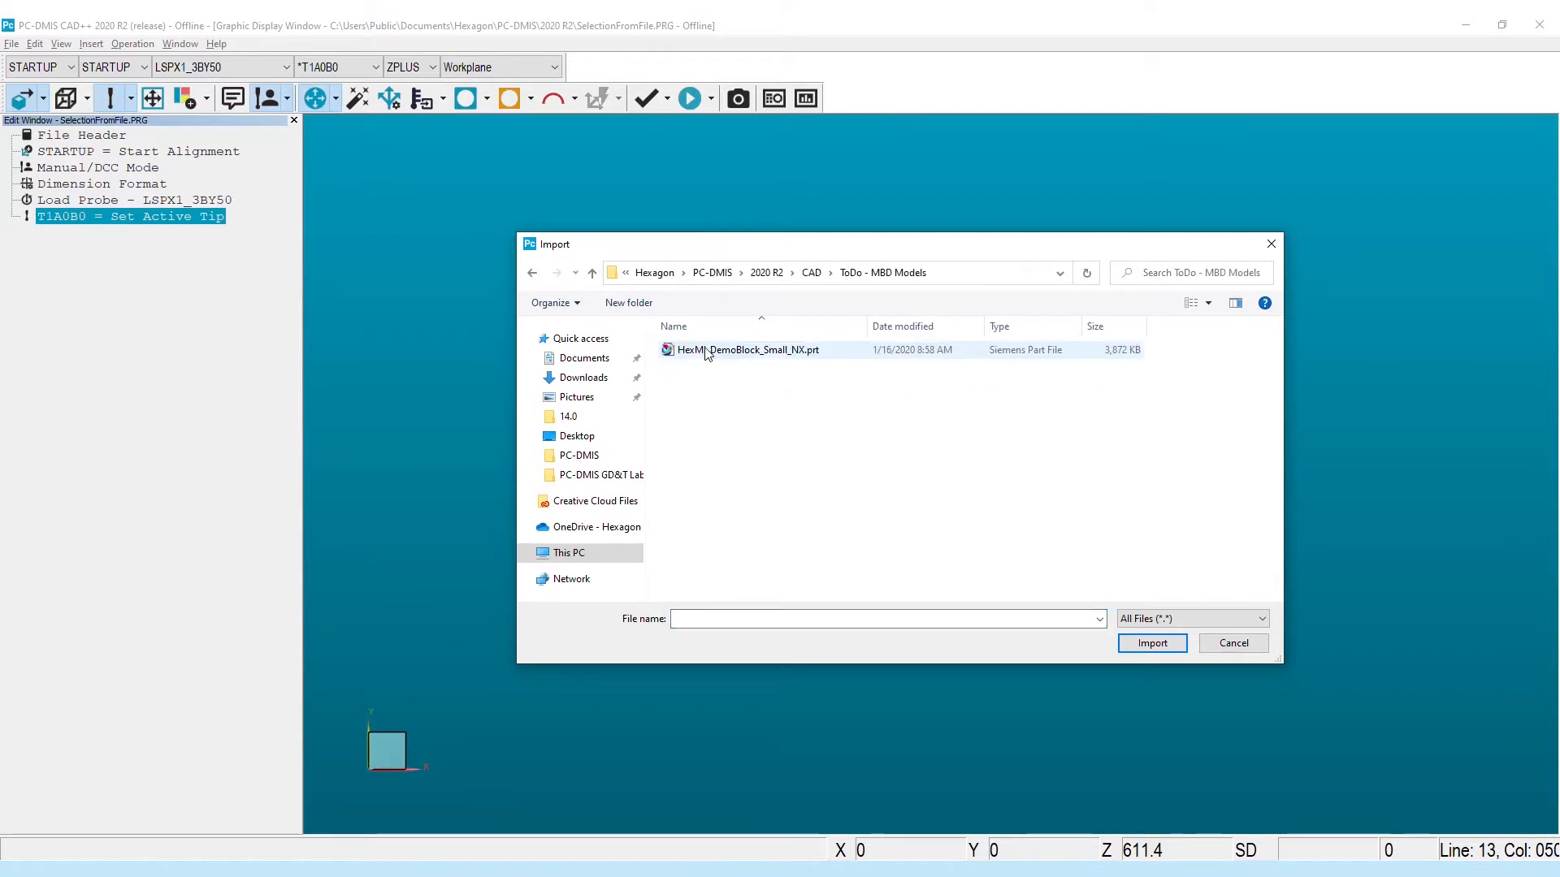
click(952, 273)
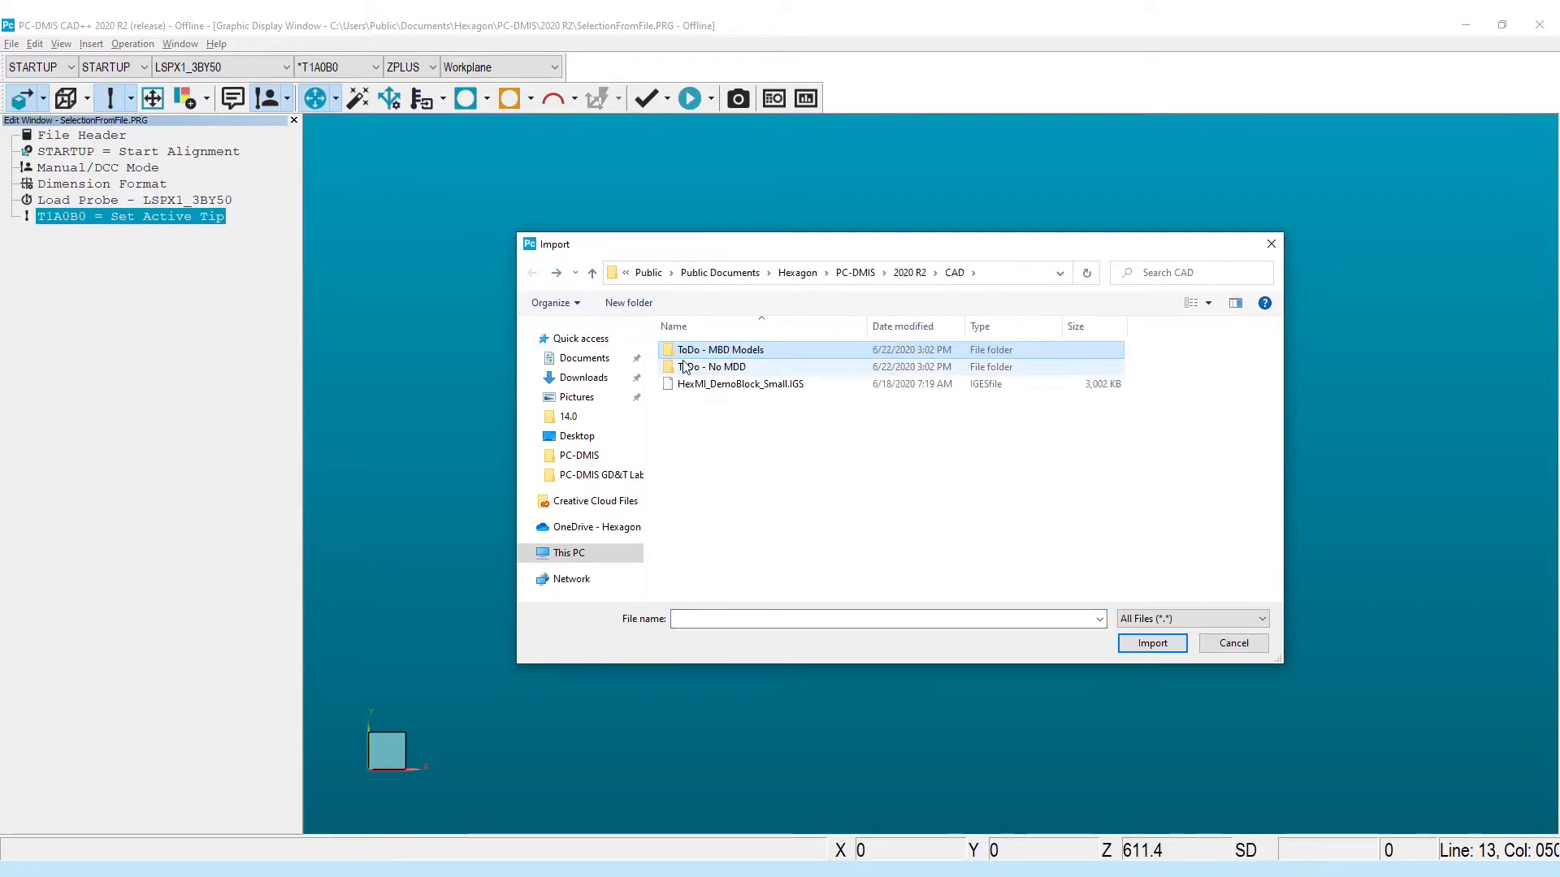
double_click(711, 366)
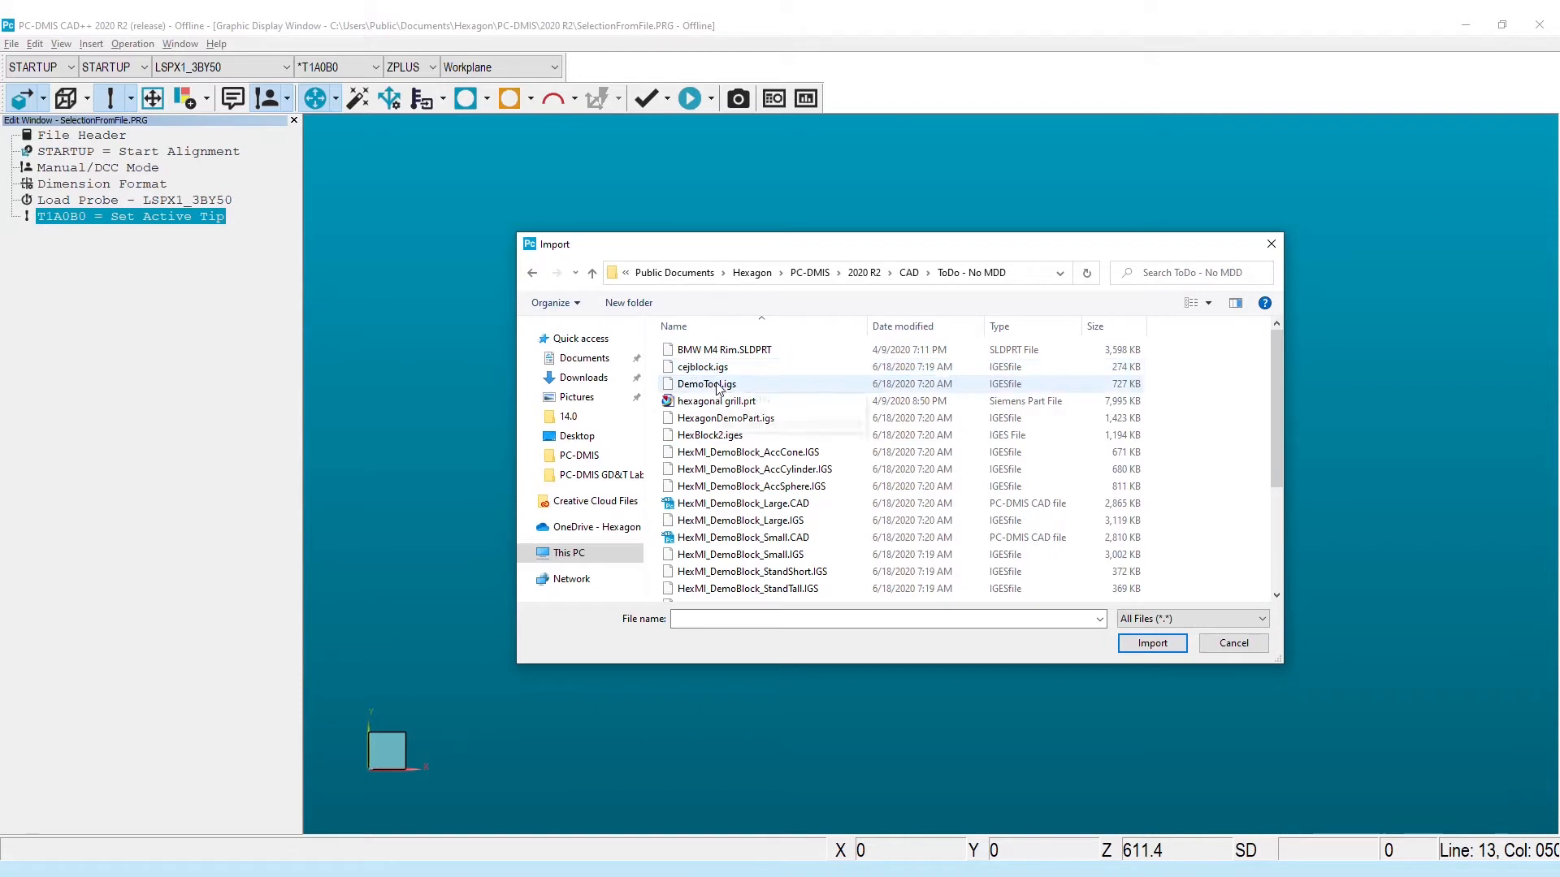
click(741, 554)
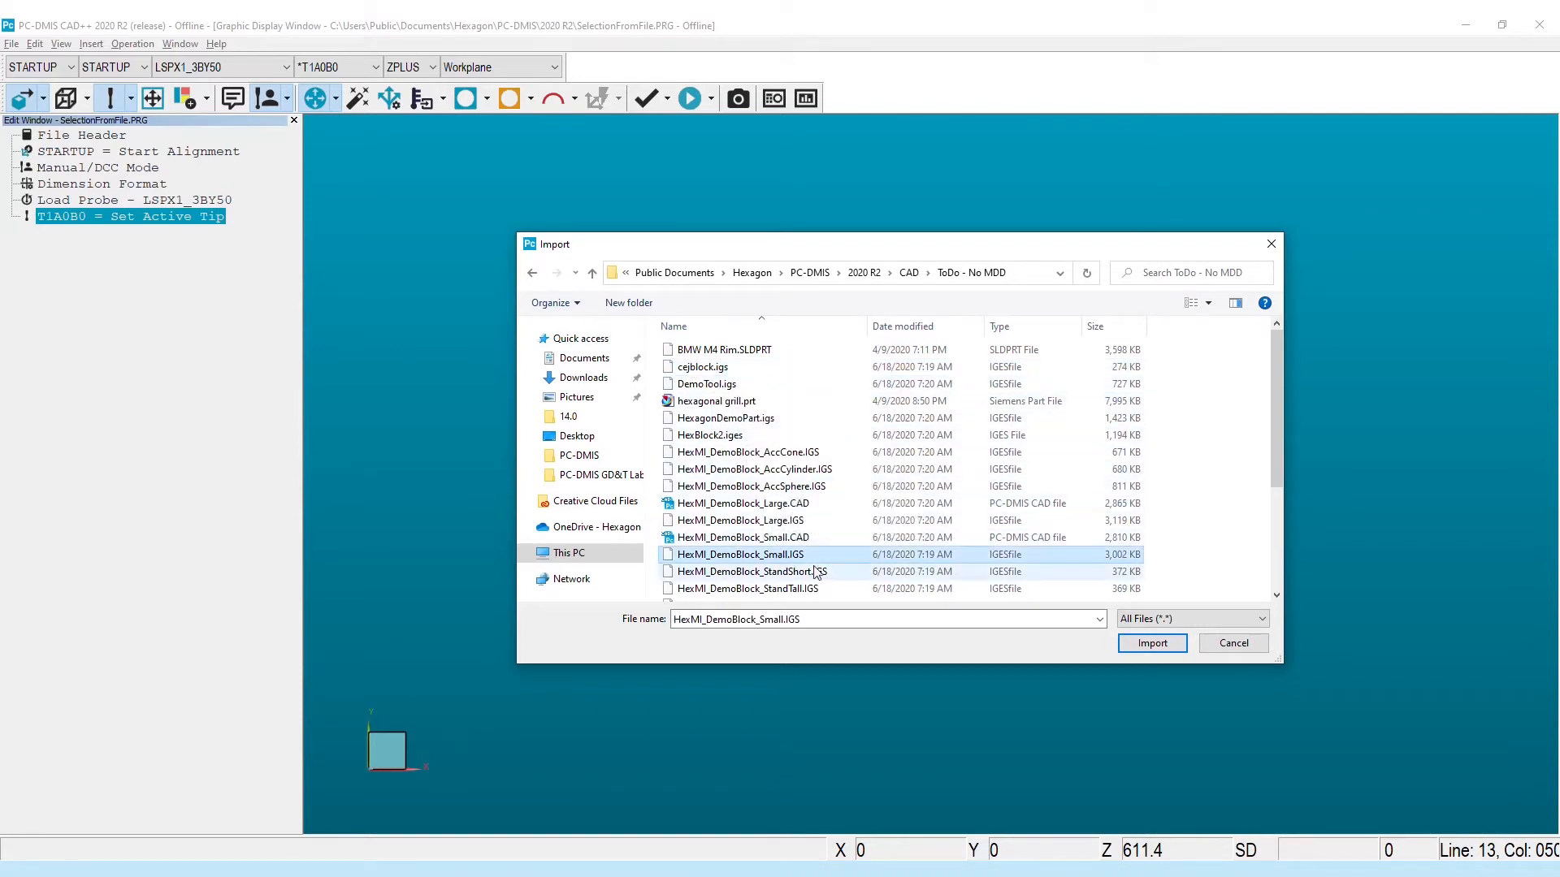
click(1150, 643)
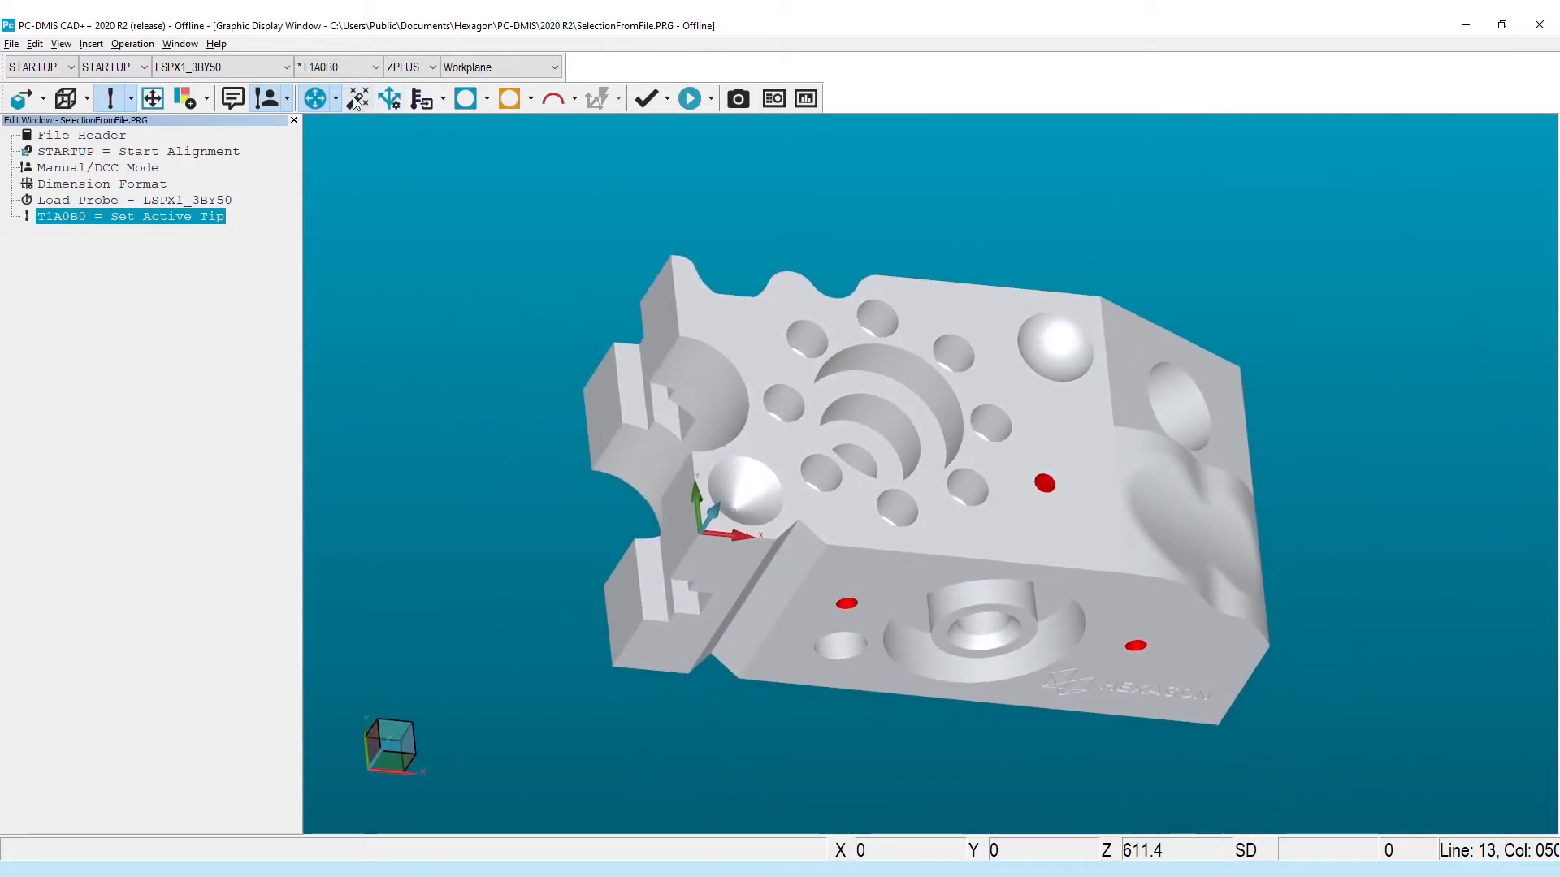
Bring up the Graphic Modes flyout to choose GD&T Selection Mode (from File)
click(330, 98)
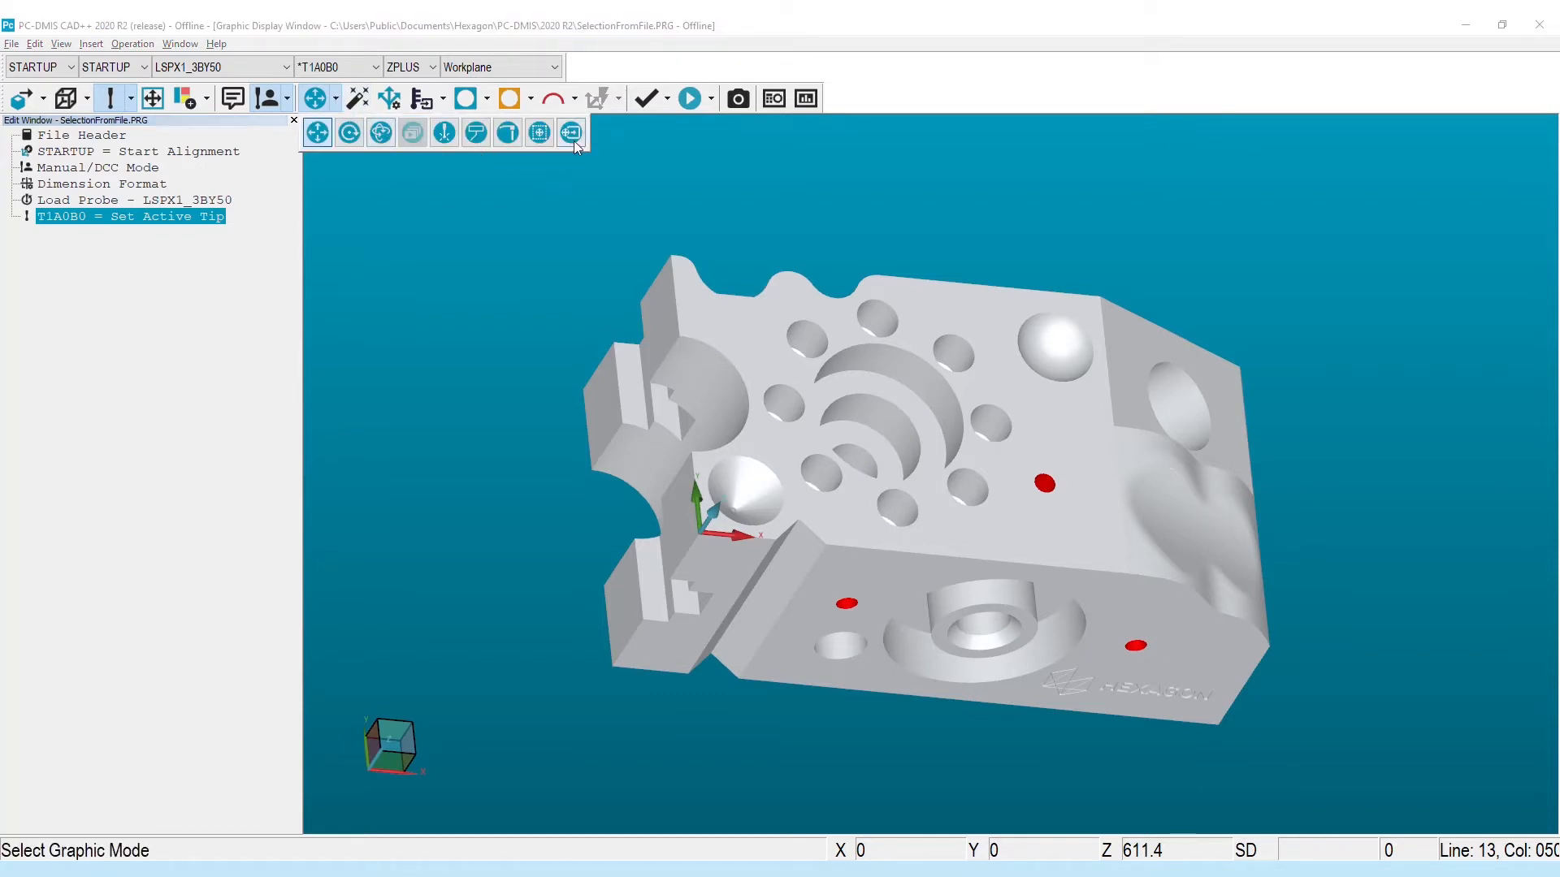
mouse_move(570, 131)
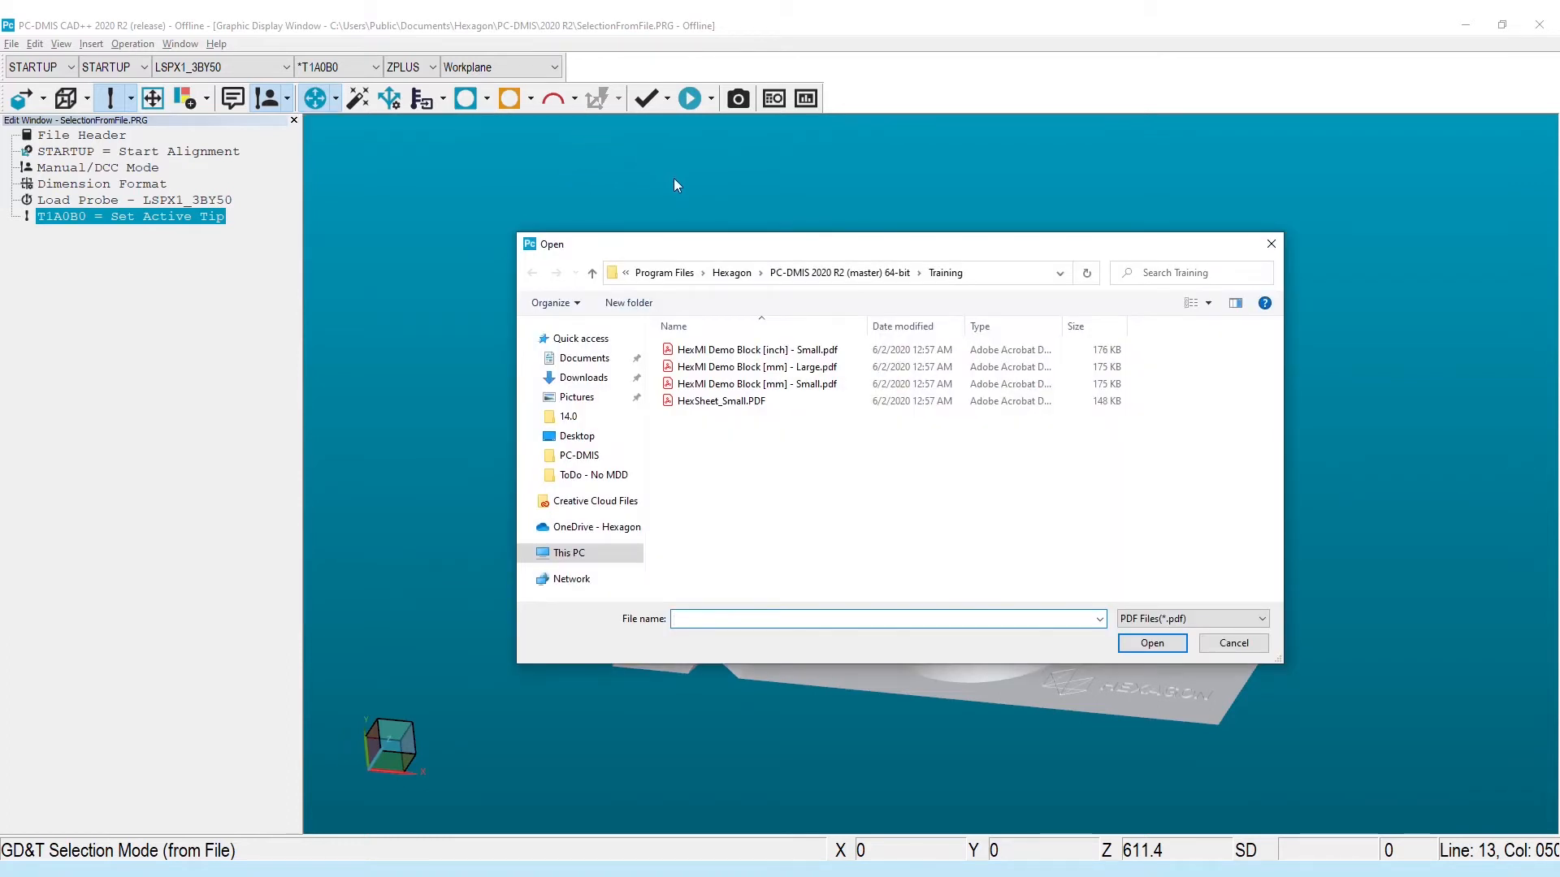
Load the HexMI Demo Block [mm] - Small.pdf print into the GD&T from Capture window
click(755, 383)
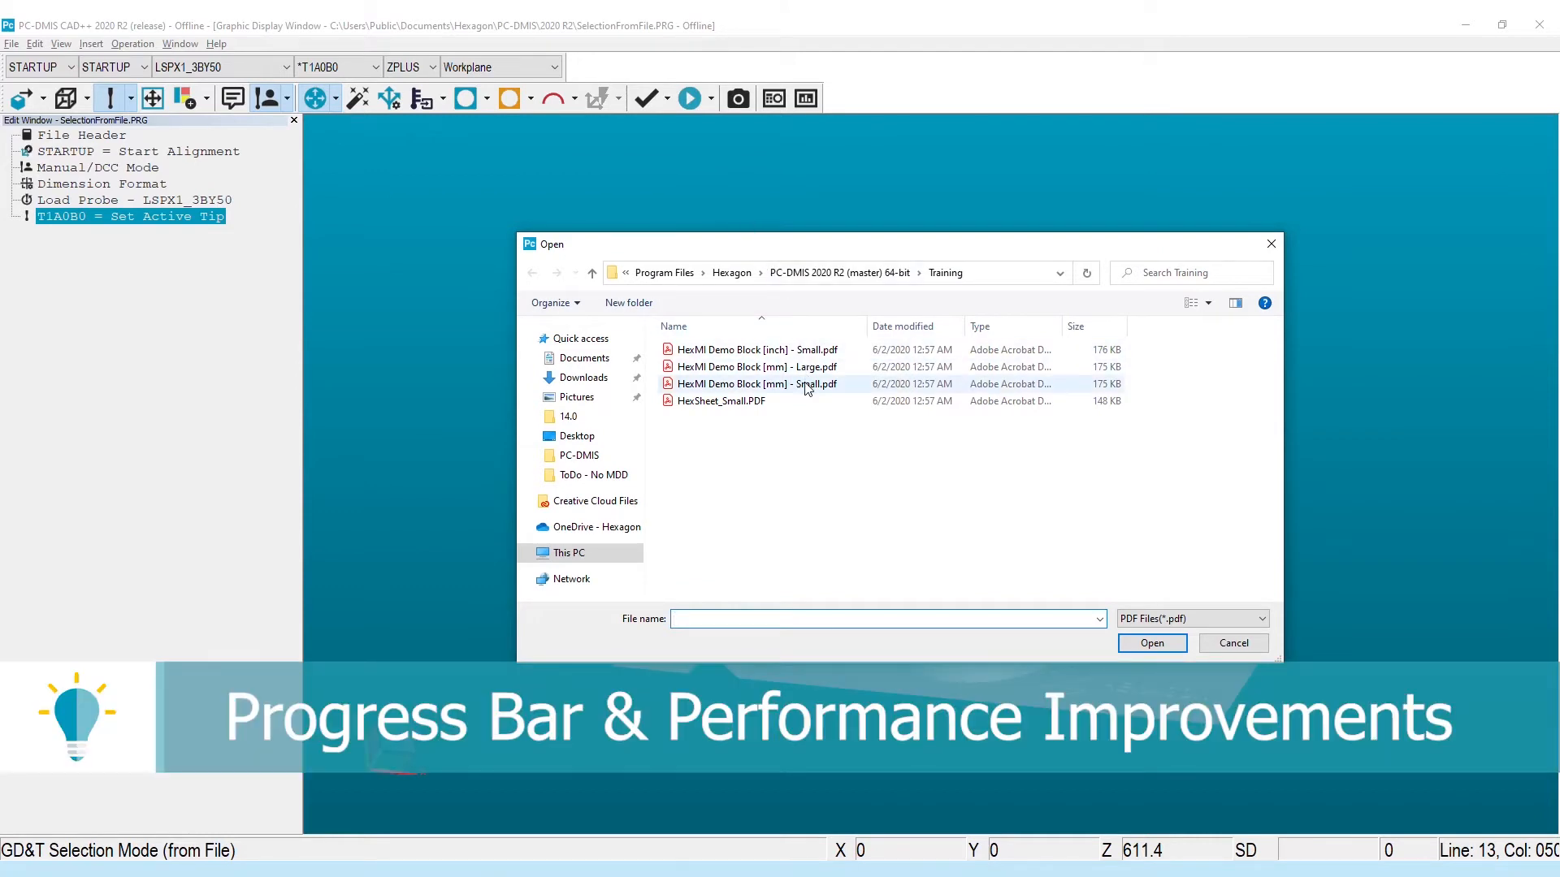
click(757, 383)
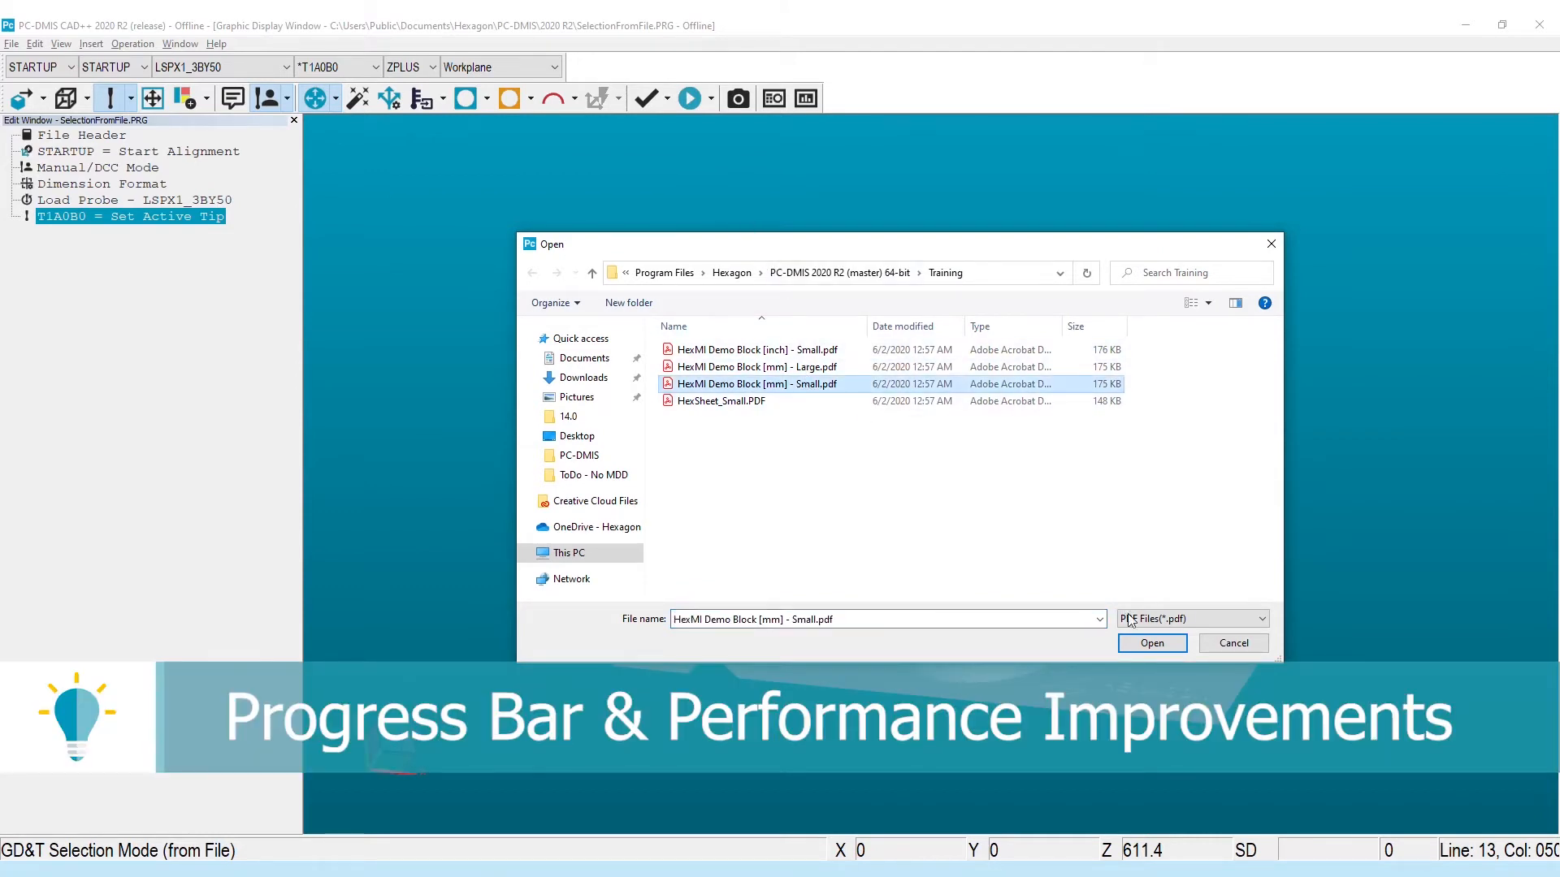
click(1151, 643)
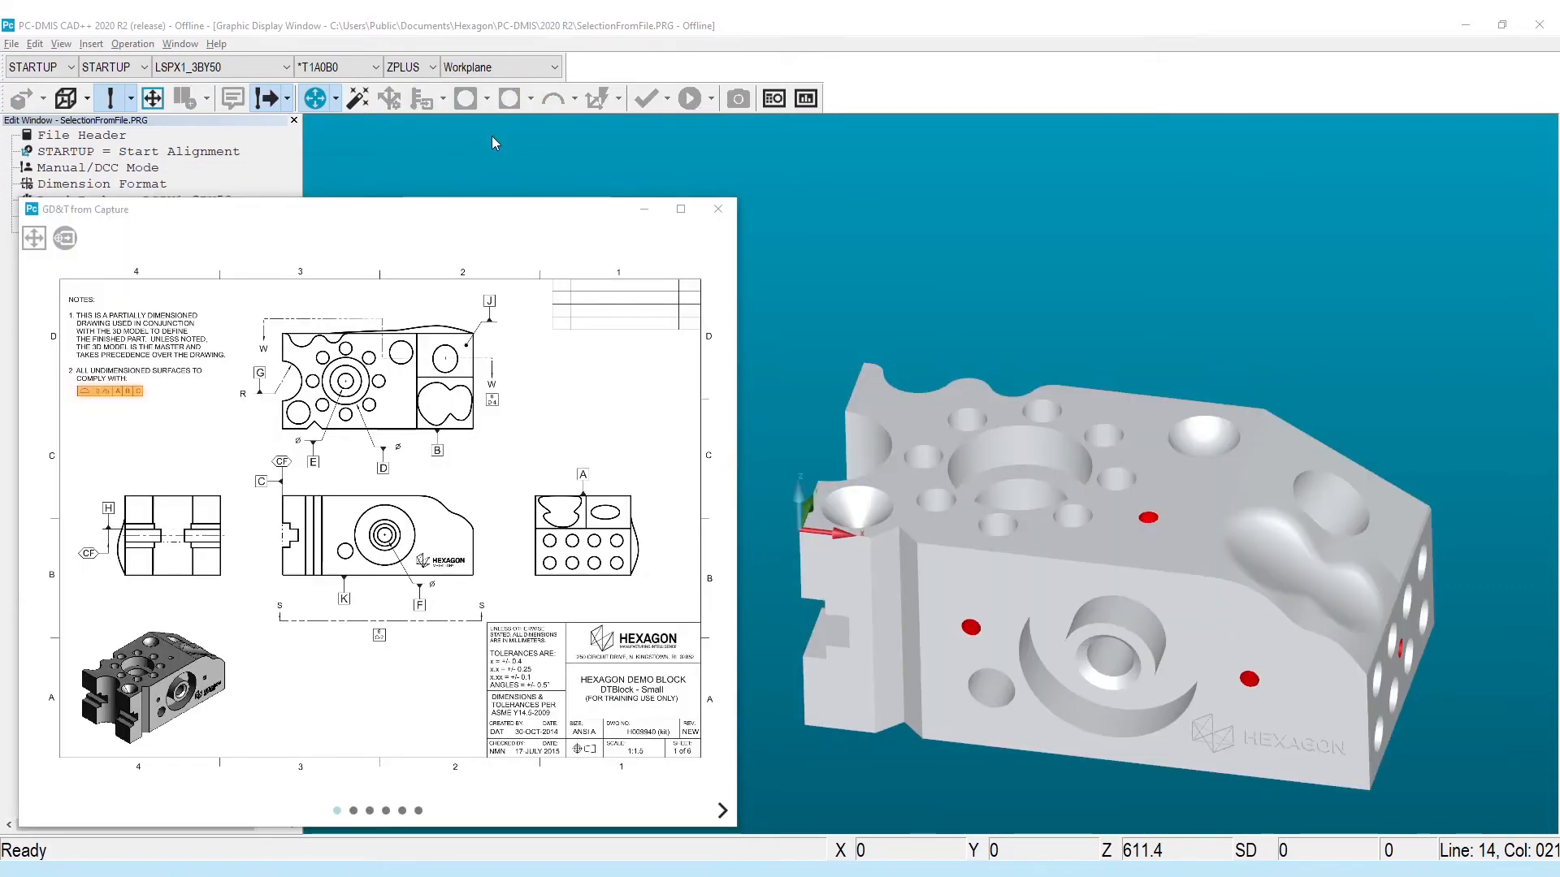
mouse_move(681, 783)
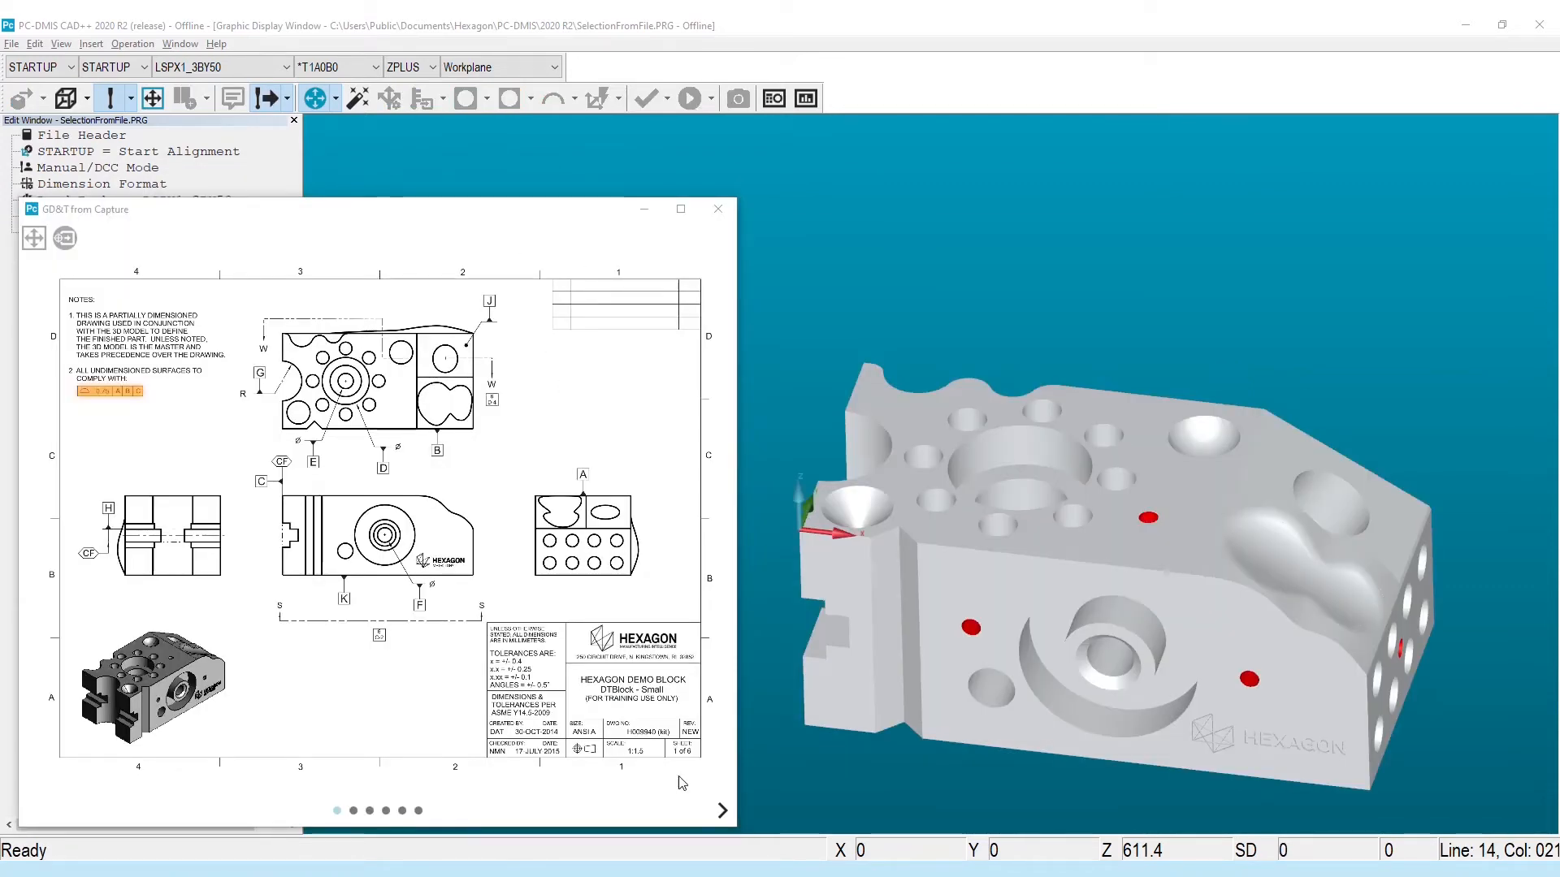
Advance the print page and begin linking perpendicularity 0.15 to A to the front face
click(722, 809)
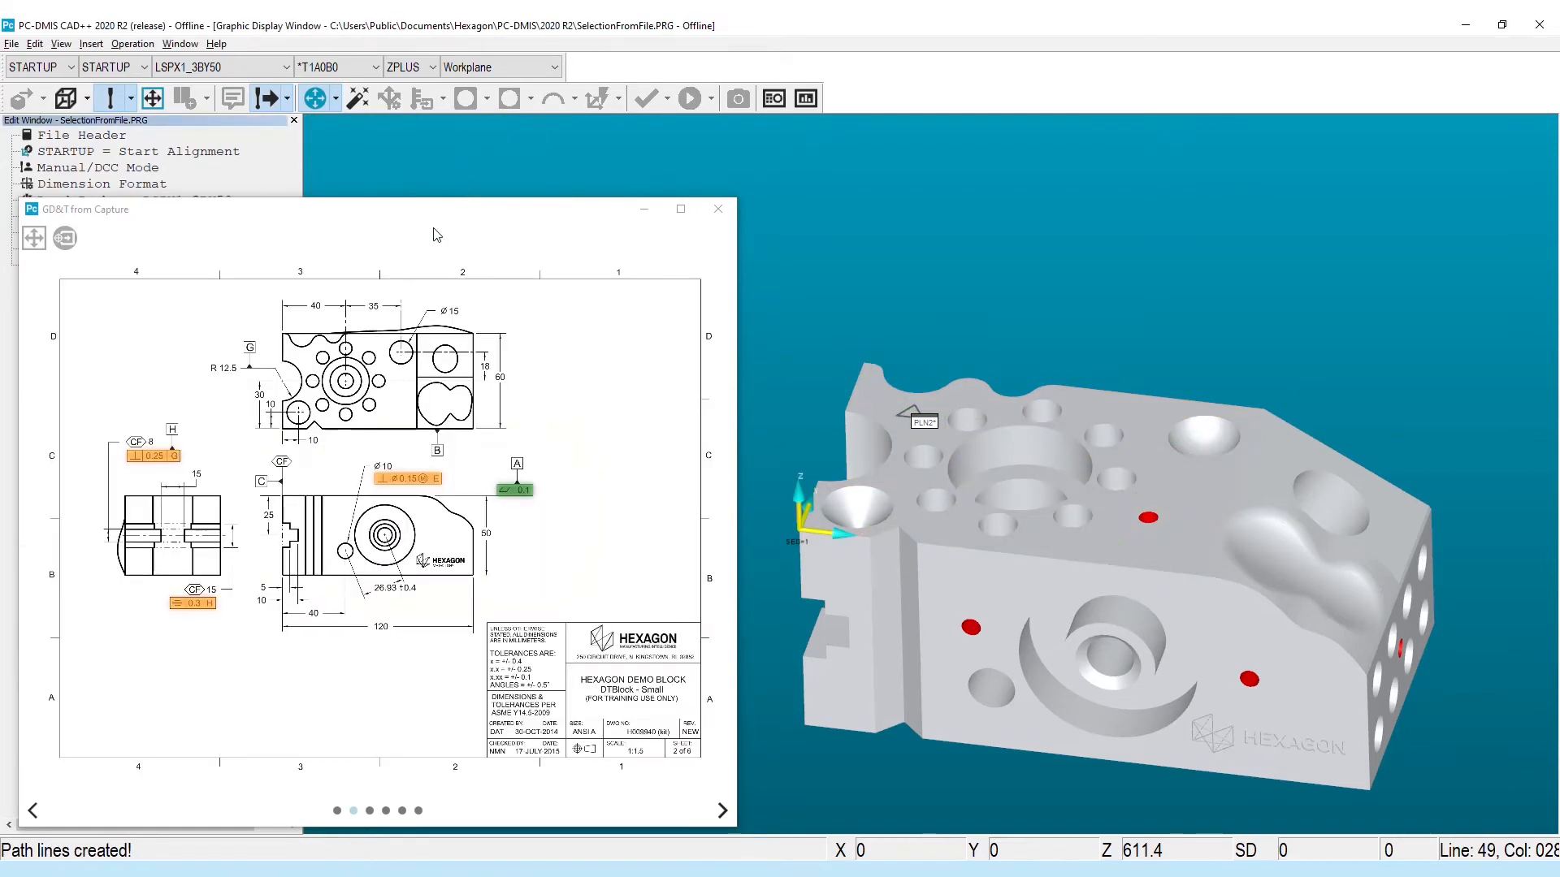
click(721, 809)
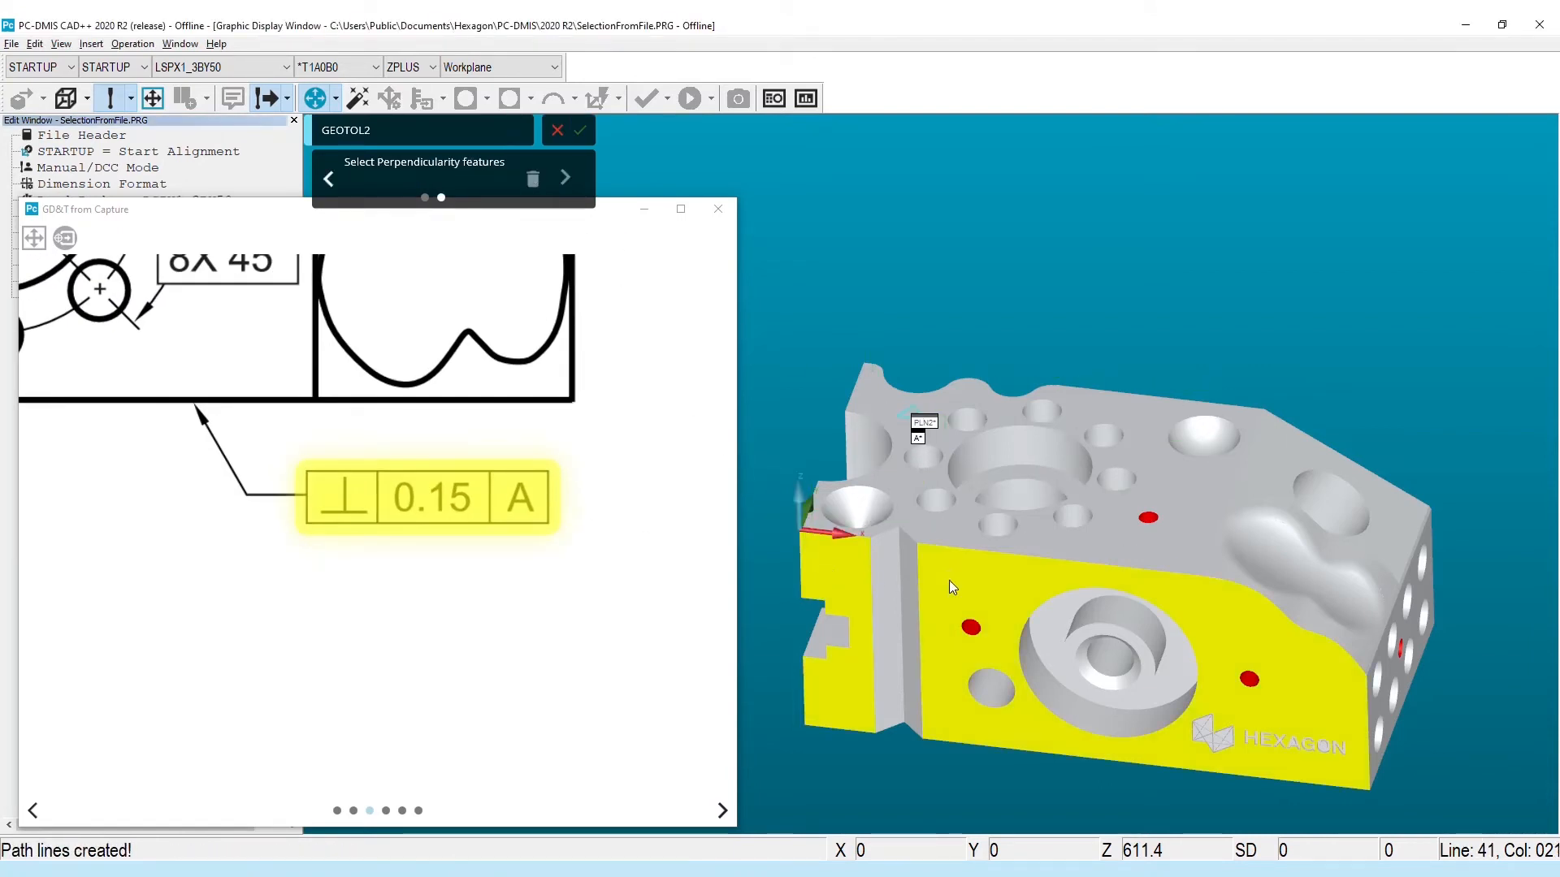
Confirm perpendicularity 0.15 to A and 0.2 to A B, then accept DATUM_D for the 8X Ø8.2 position callout
click(538, 130)
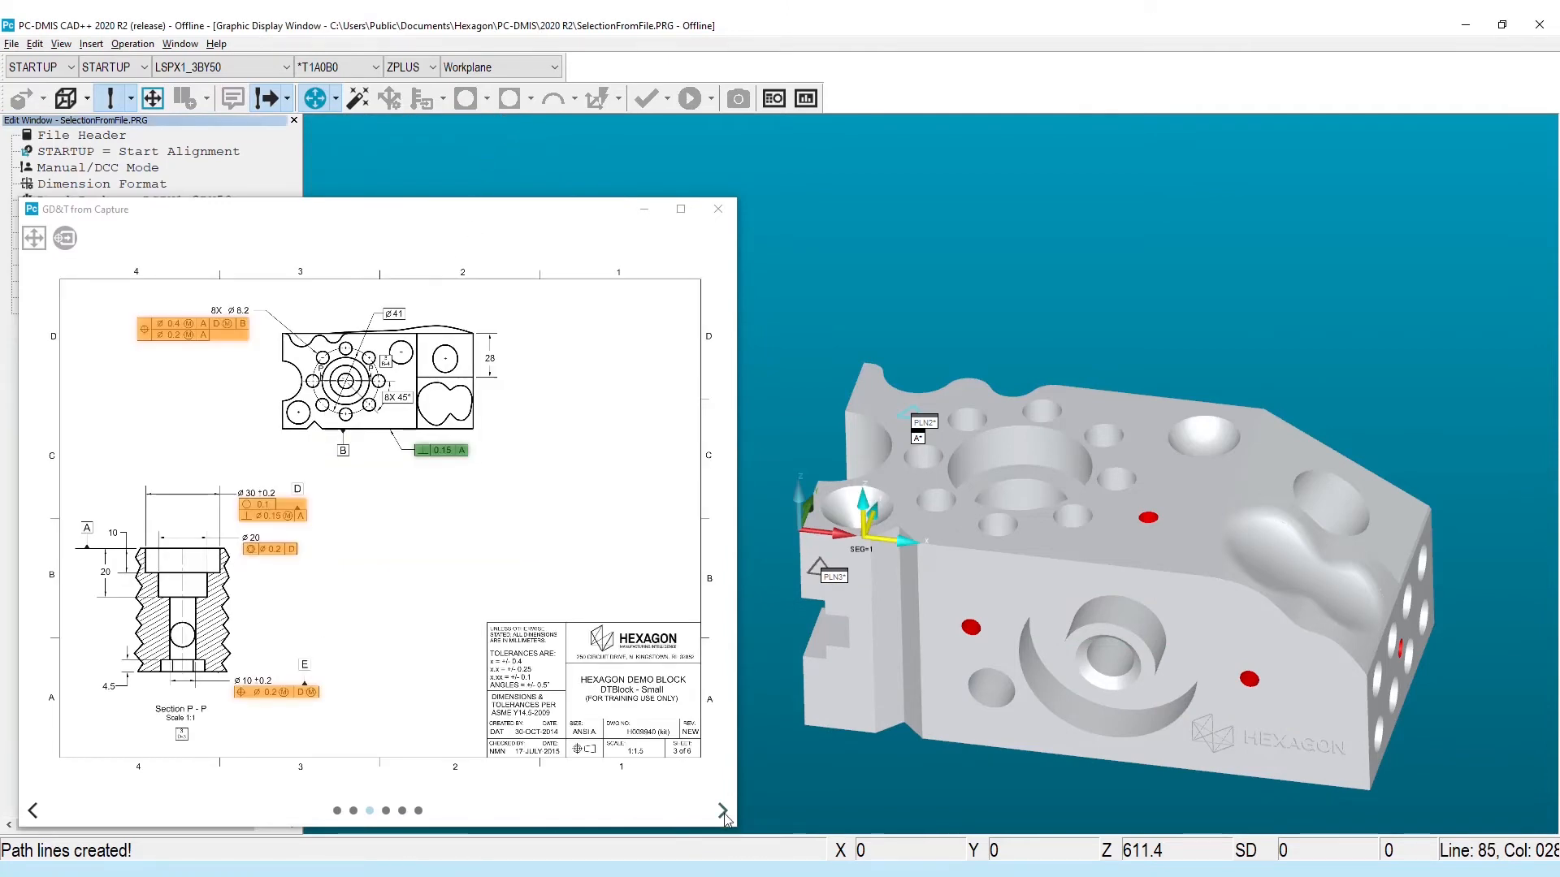
click(723, 809)
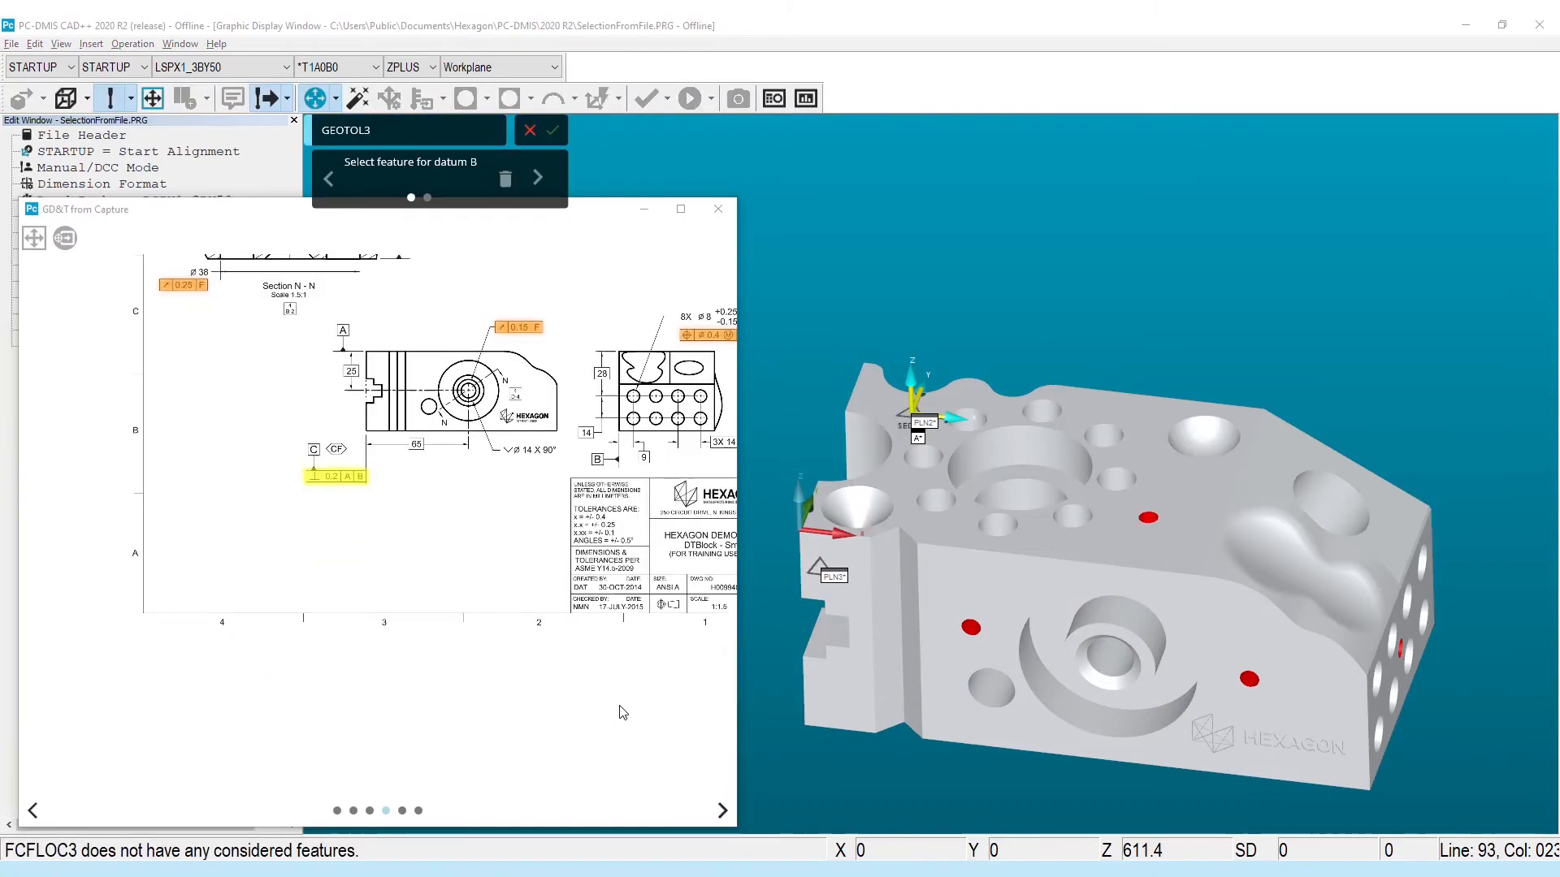
click(538, 177)
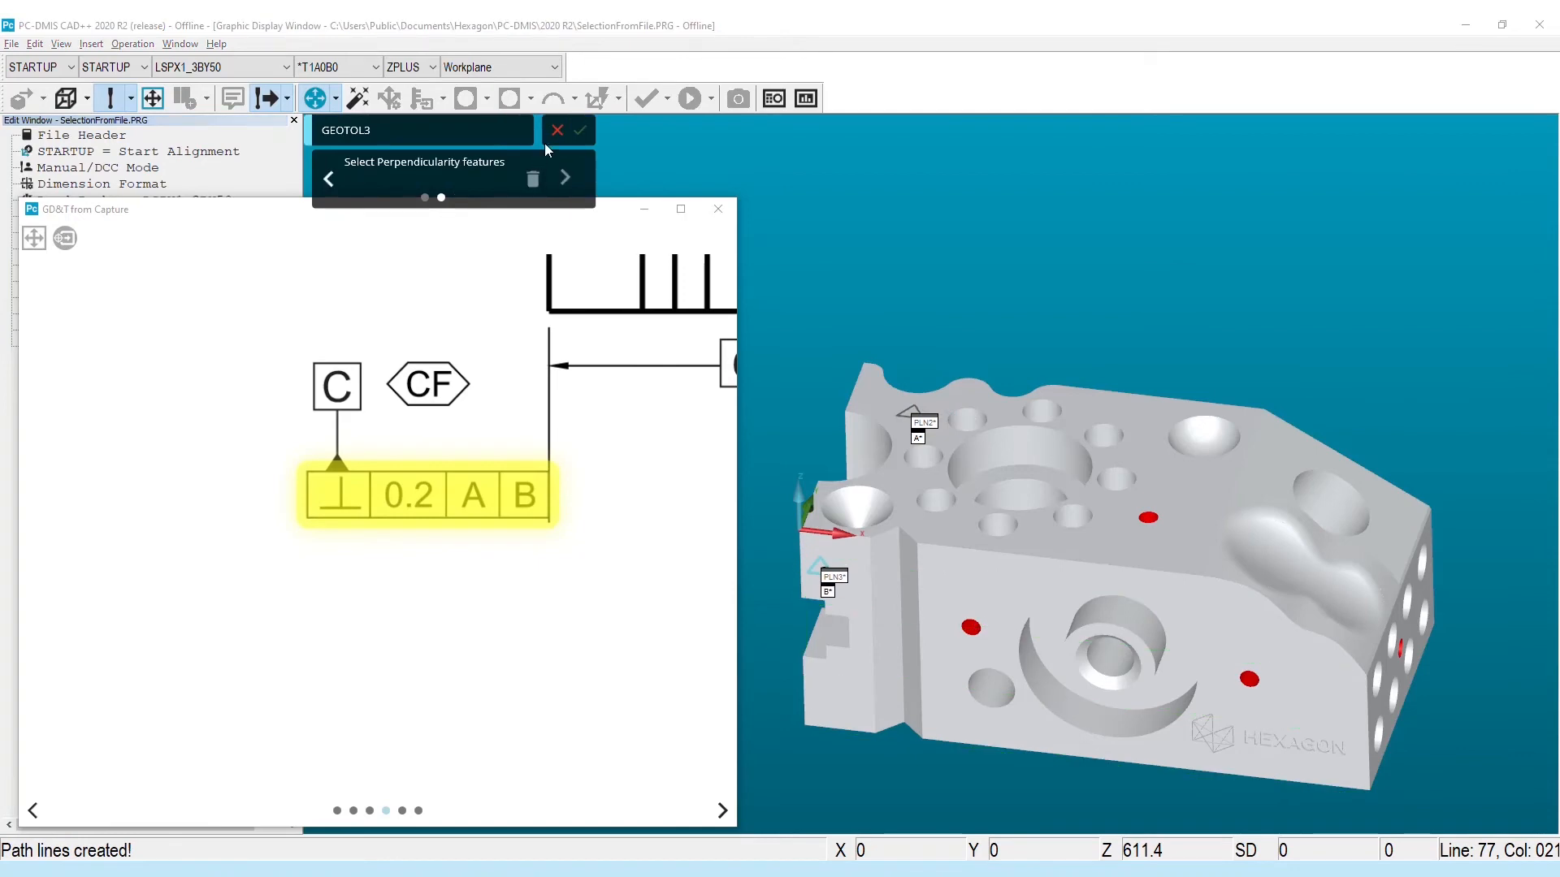
mouse_move(848, 508)
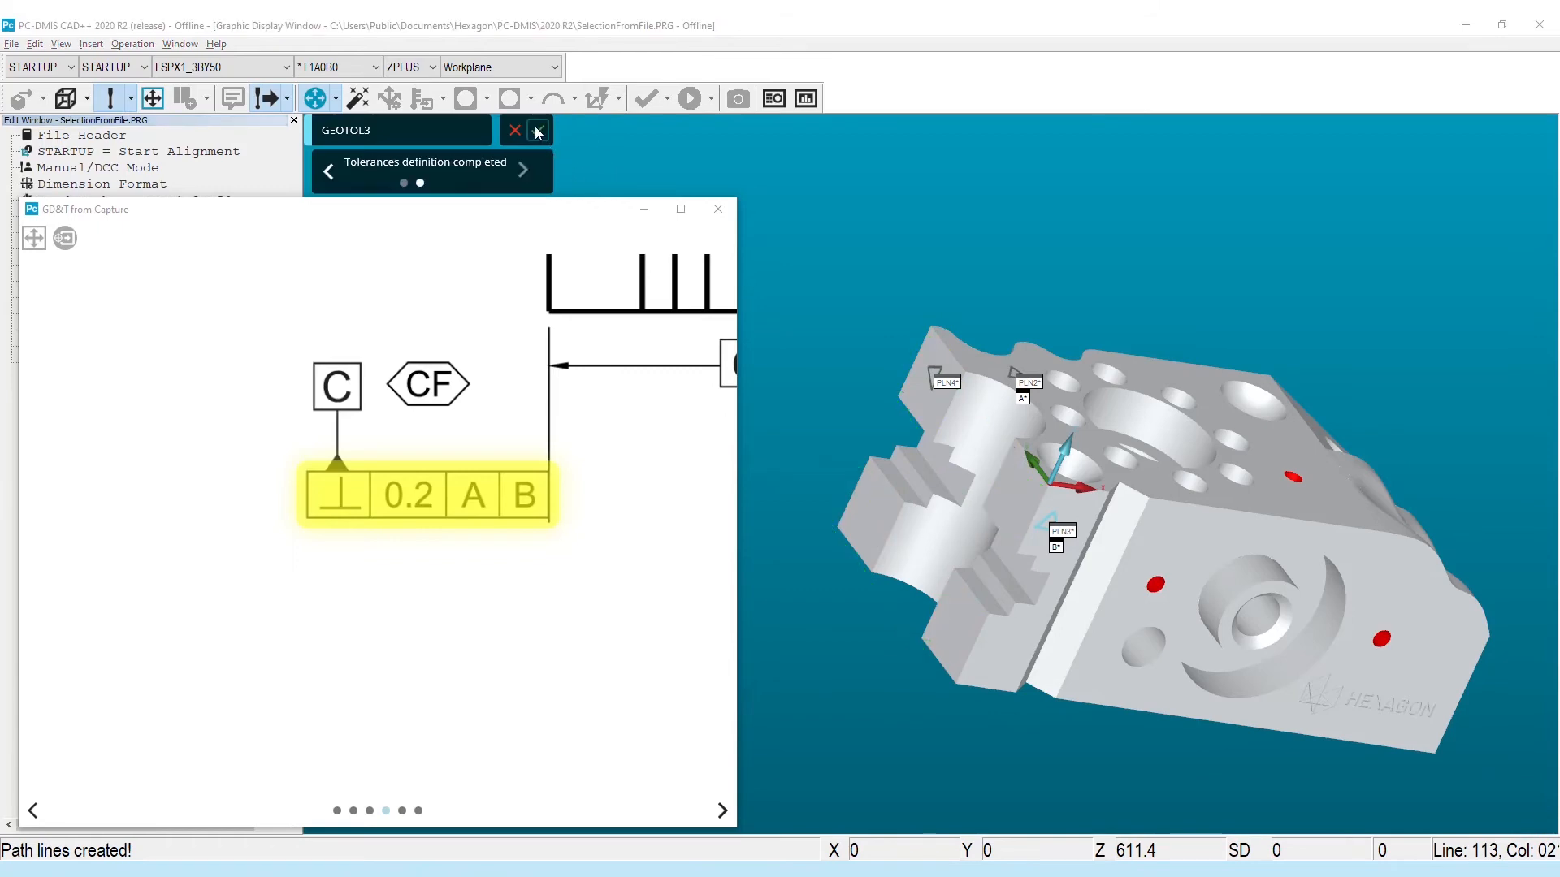
click(515, 130)
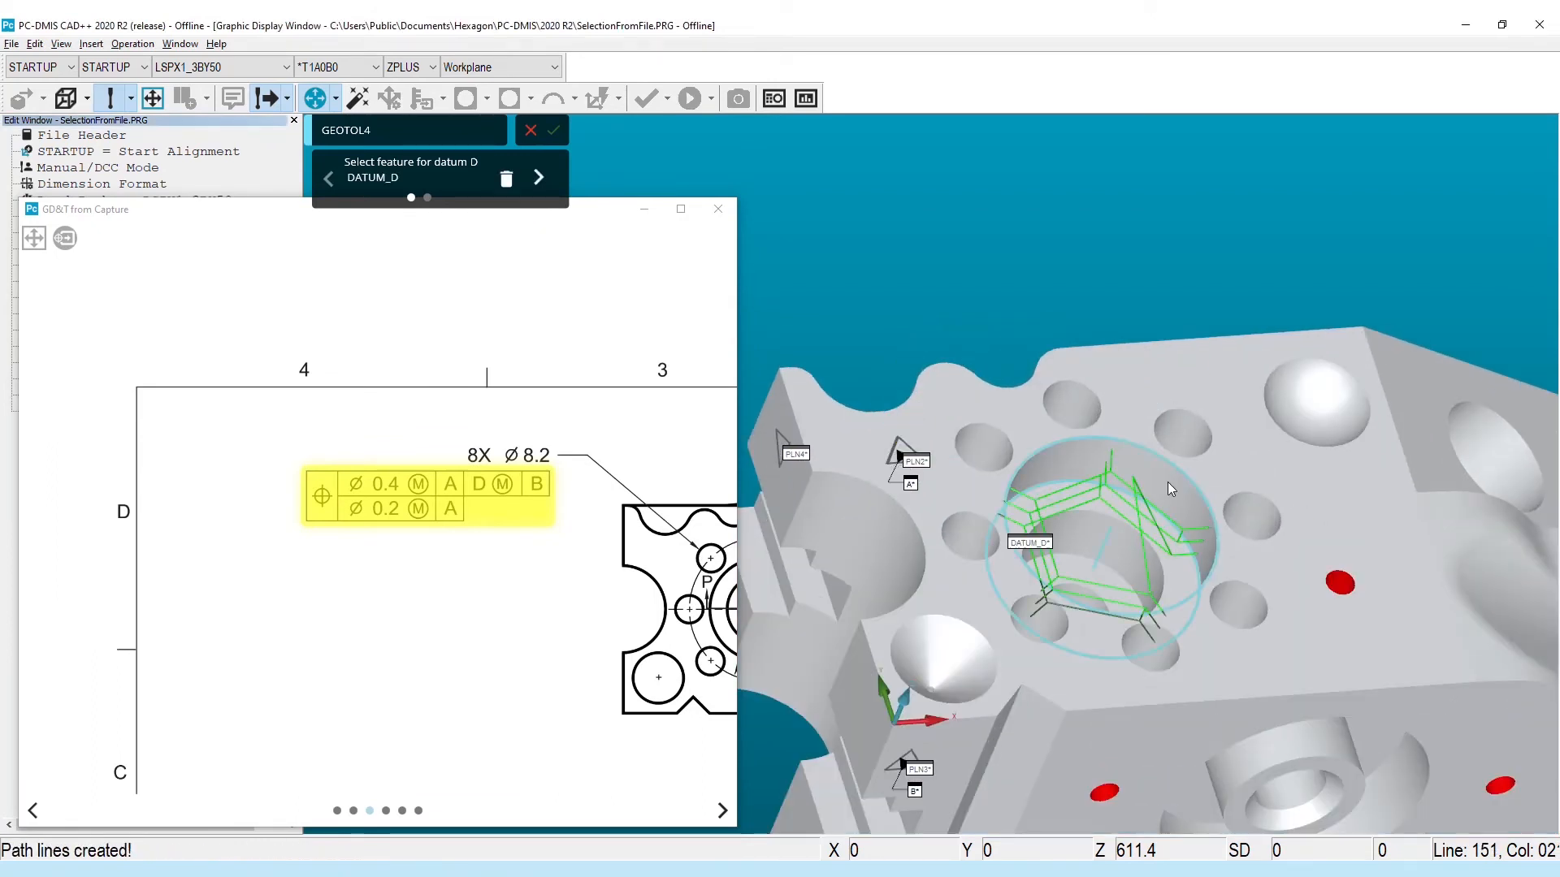
mouse_move(538, 177)
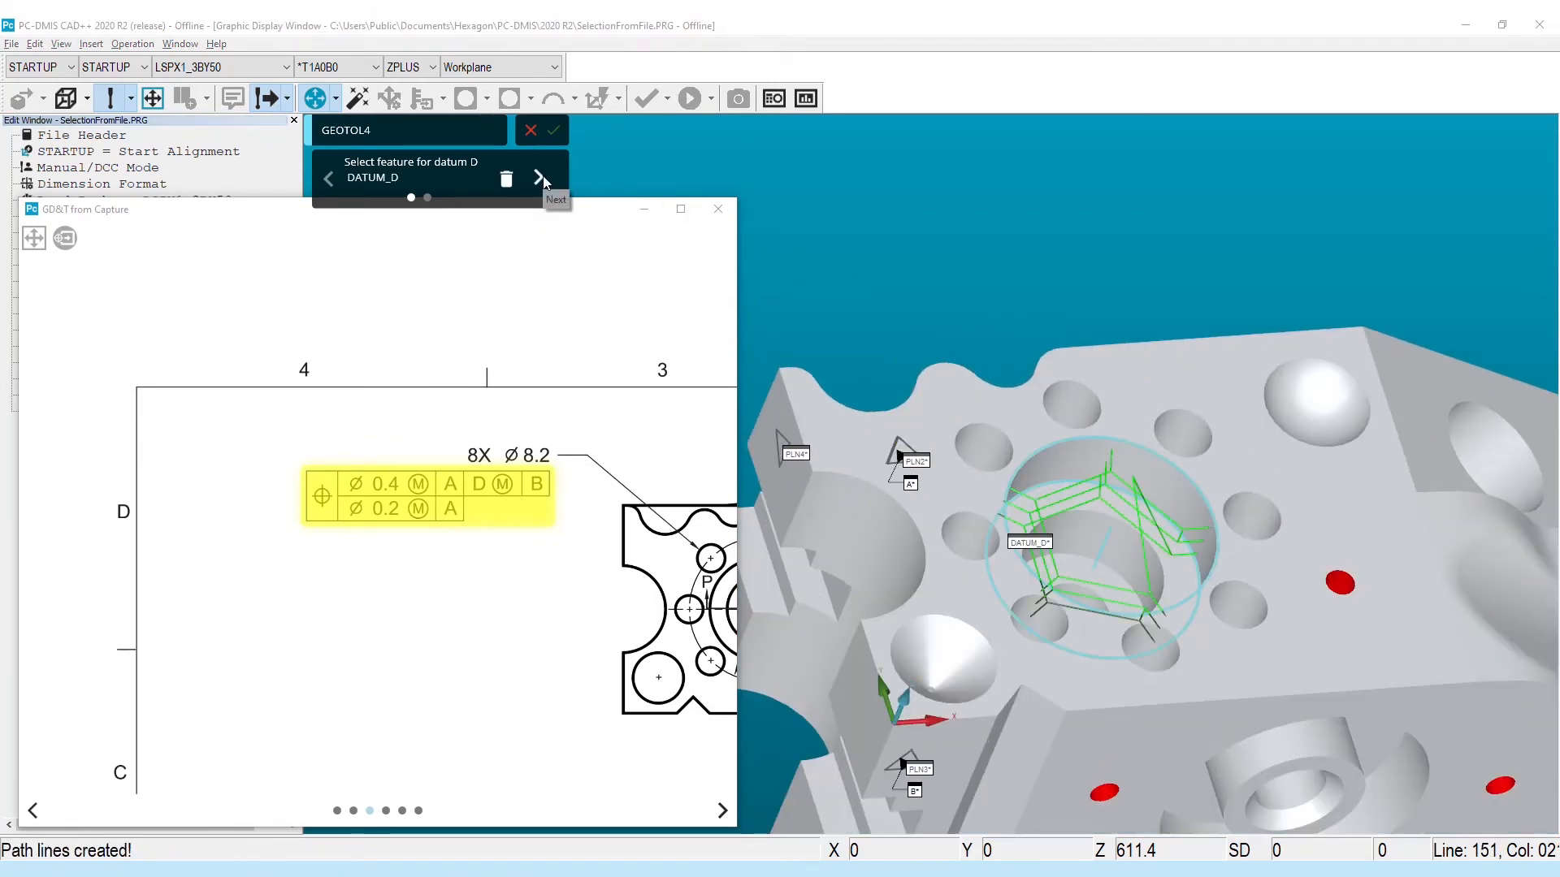
click(538, 177)
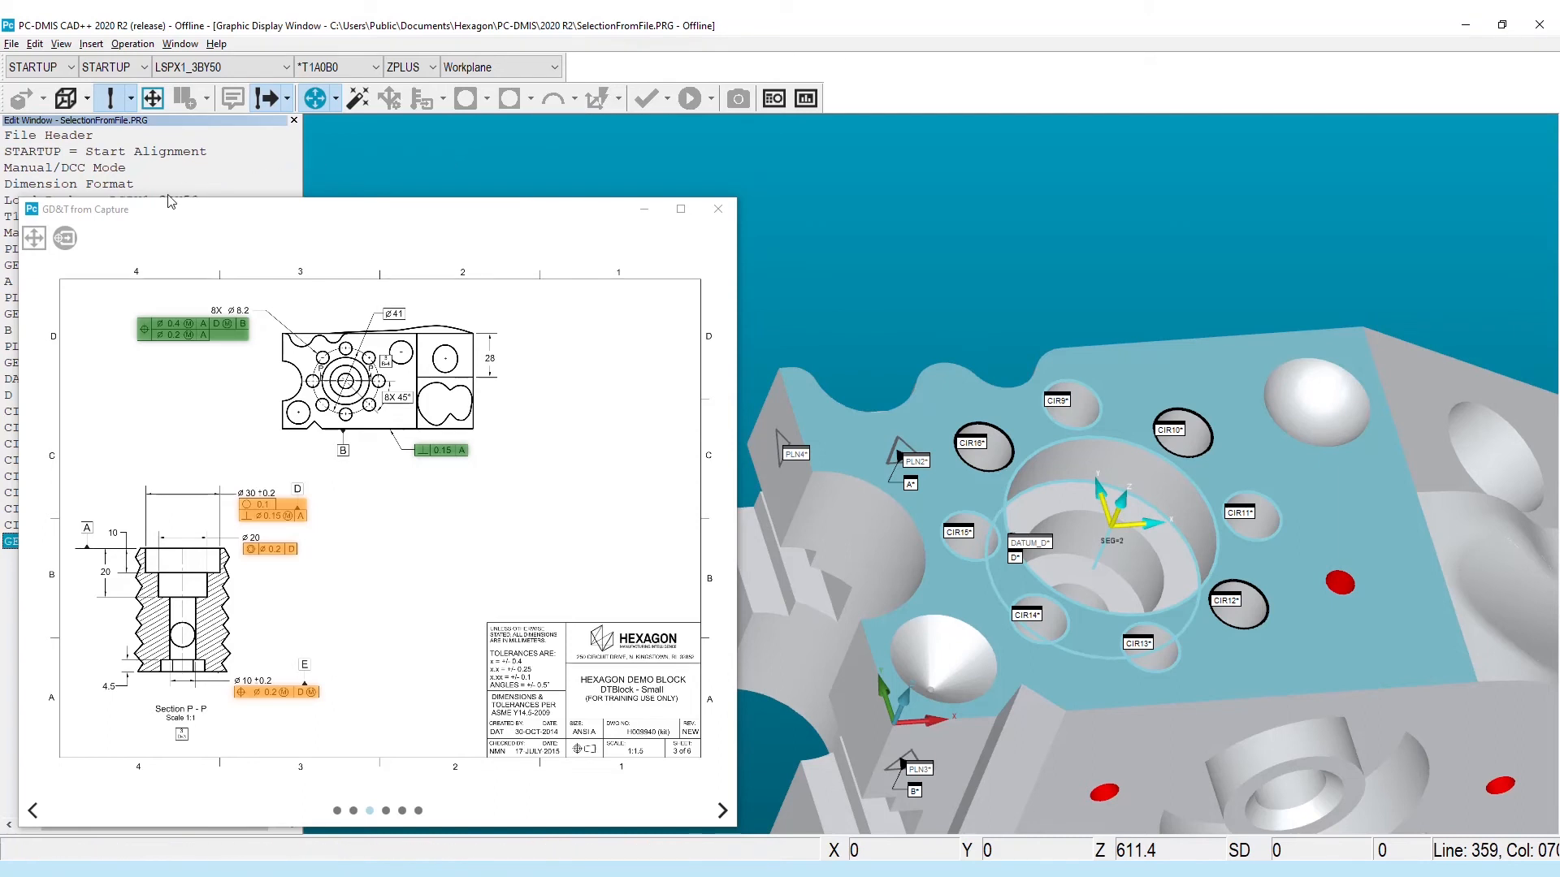
mouse_move(64, 239)
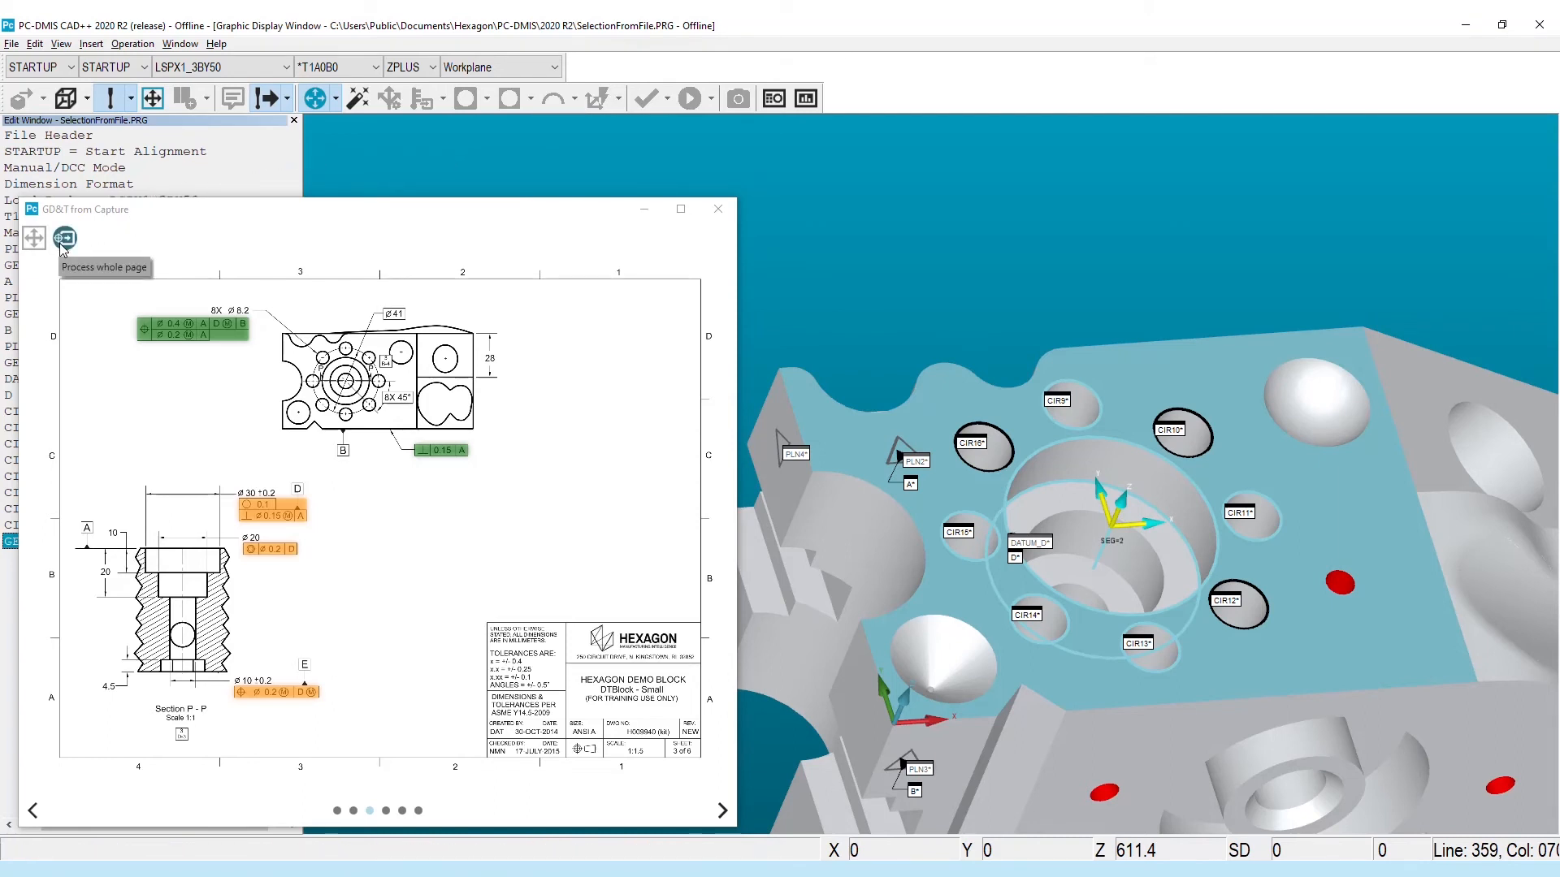
Process the whole page, accept datum E and DATUM_D for the Ø30 circularity and perpendicularity callouts, and apply
click(63, 237)
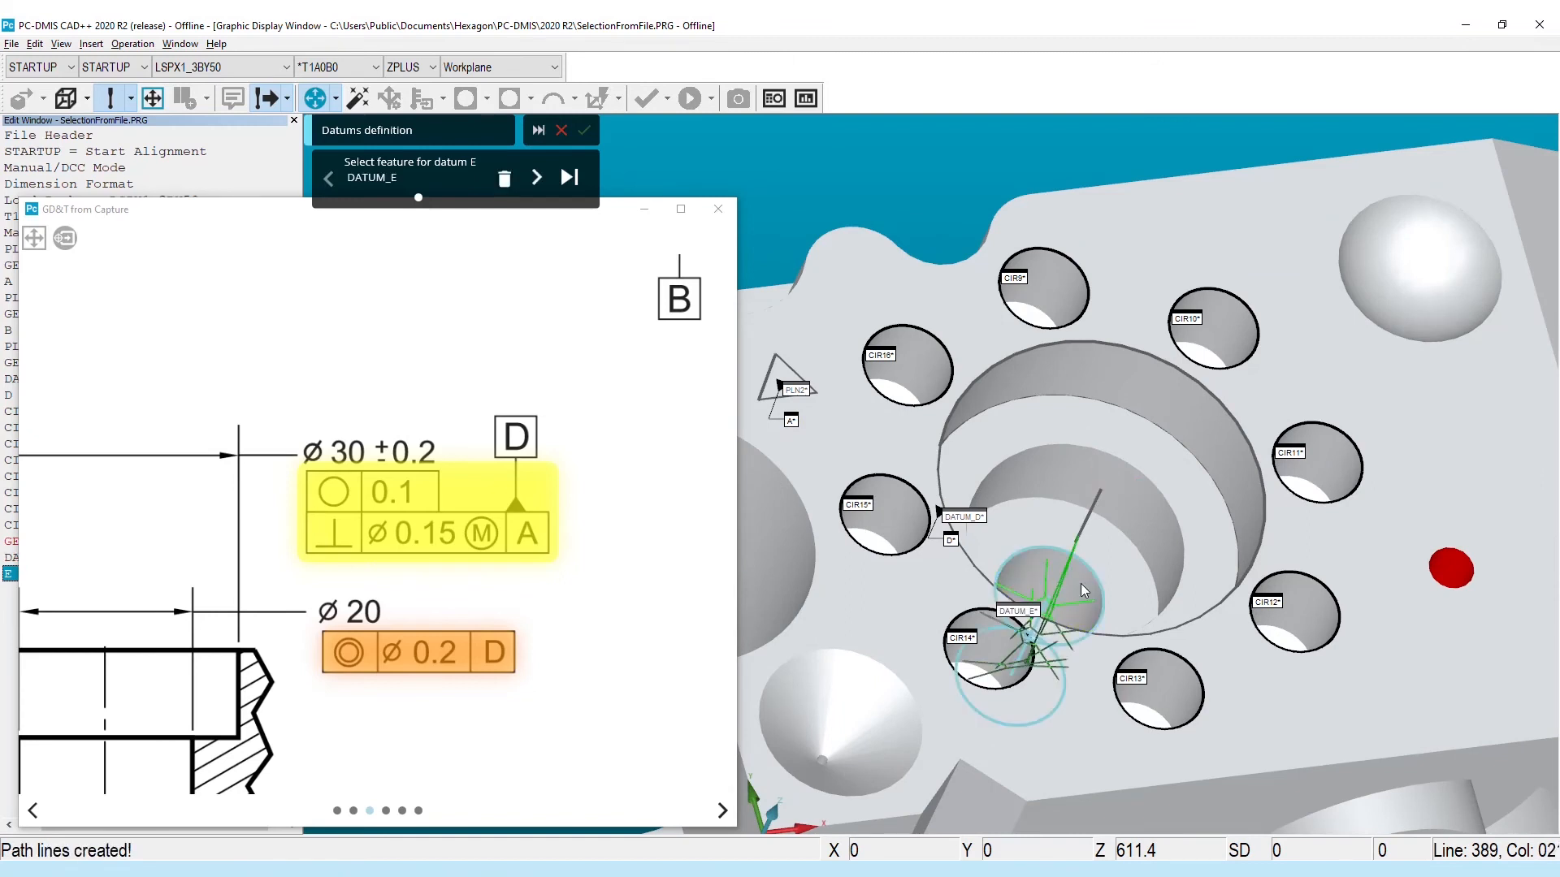
mouse_move(538, 177)
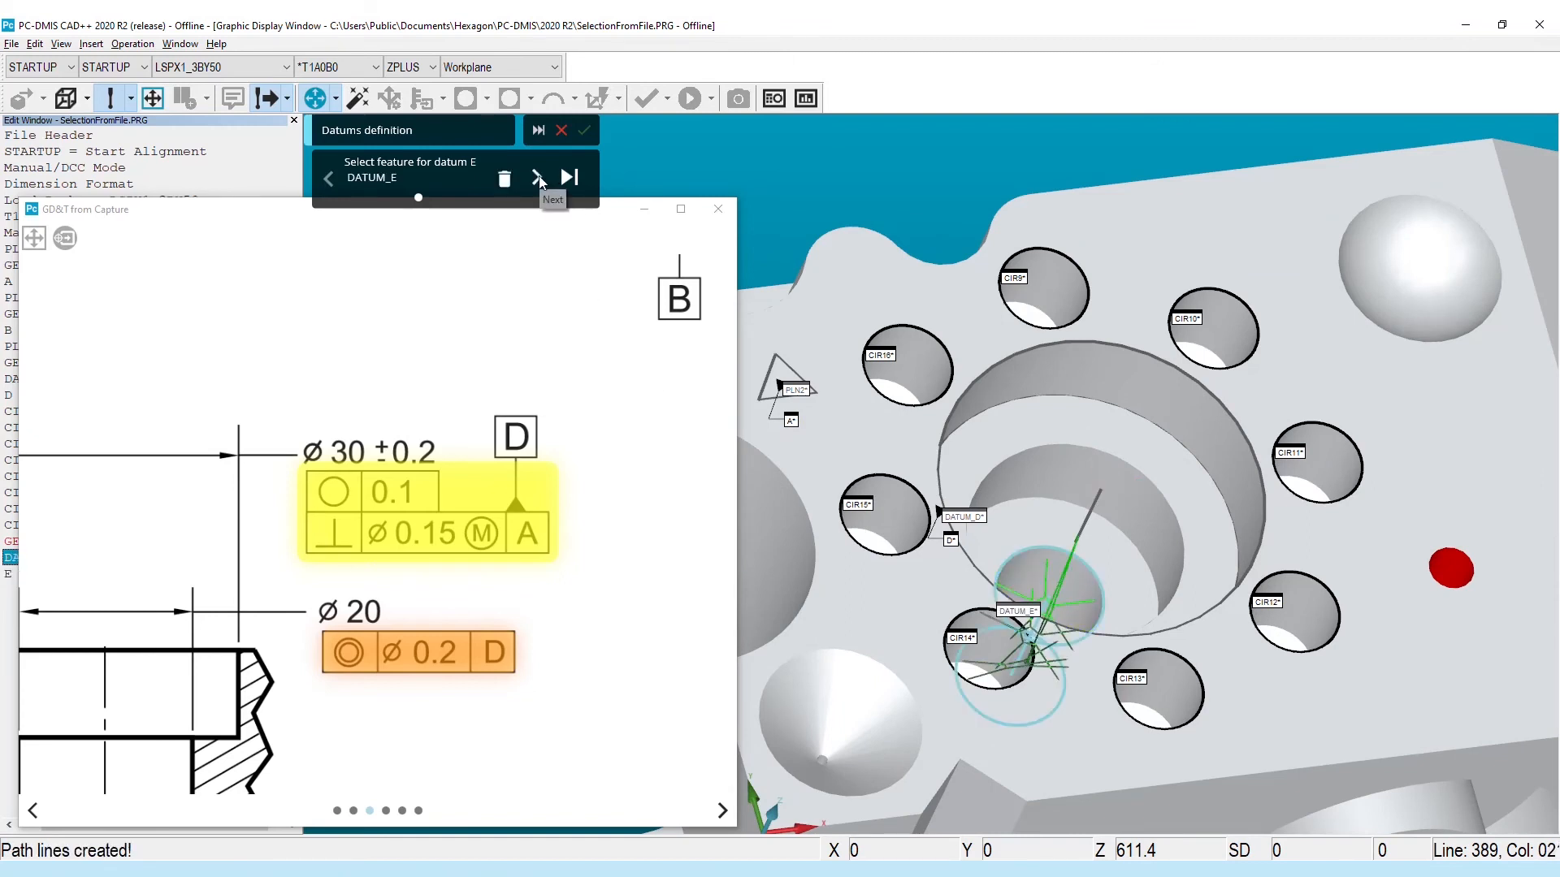
click(570, 178)
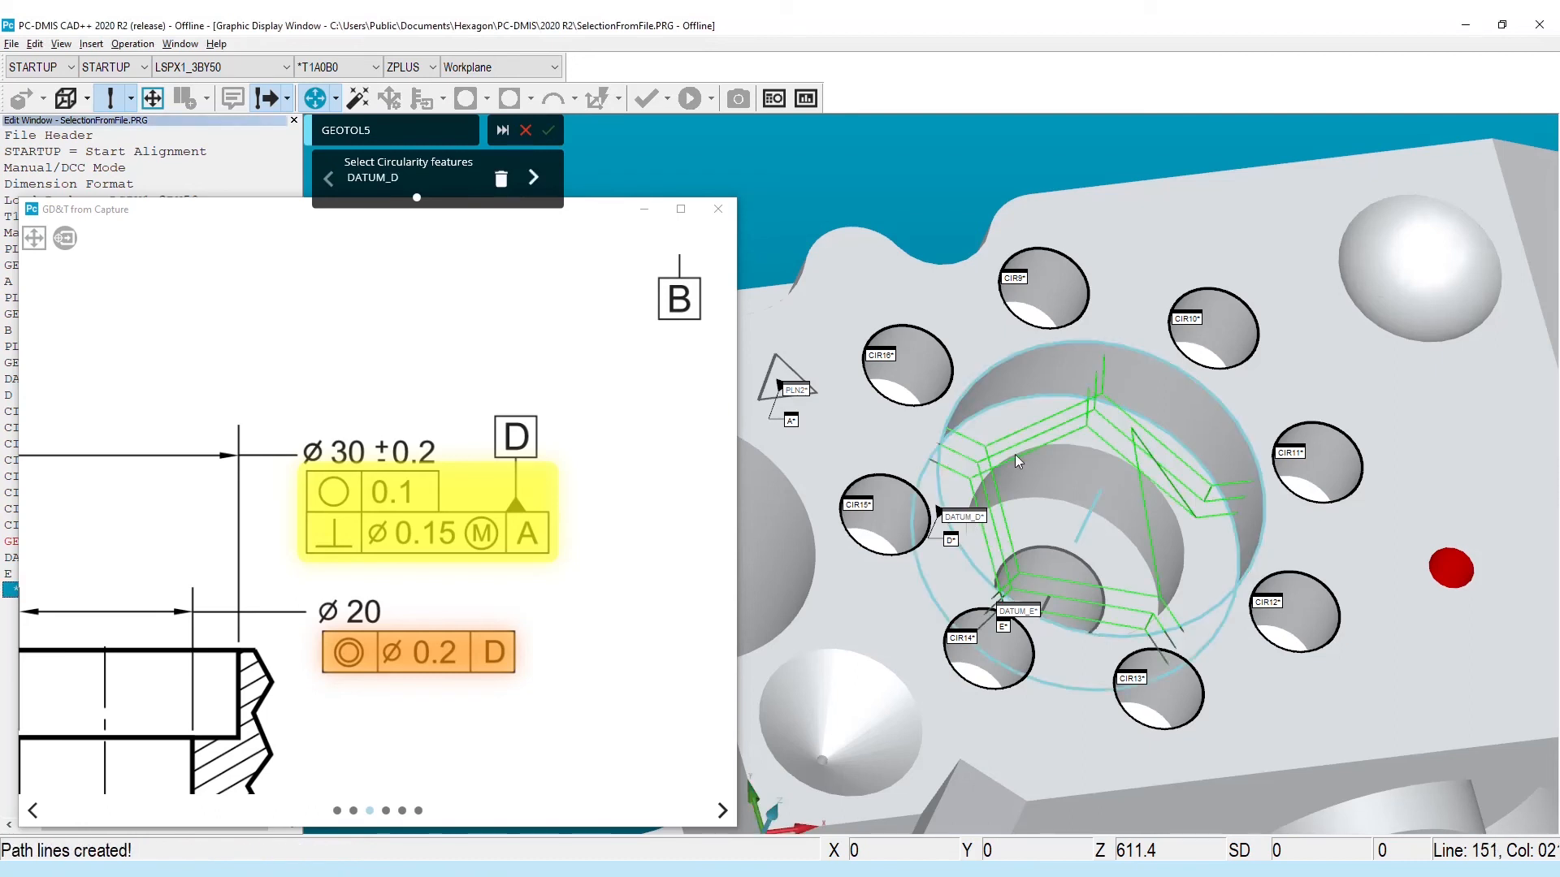
click(532, 130)
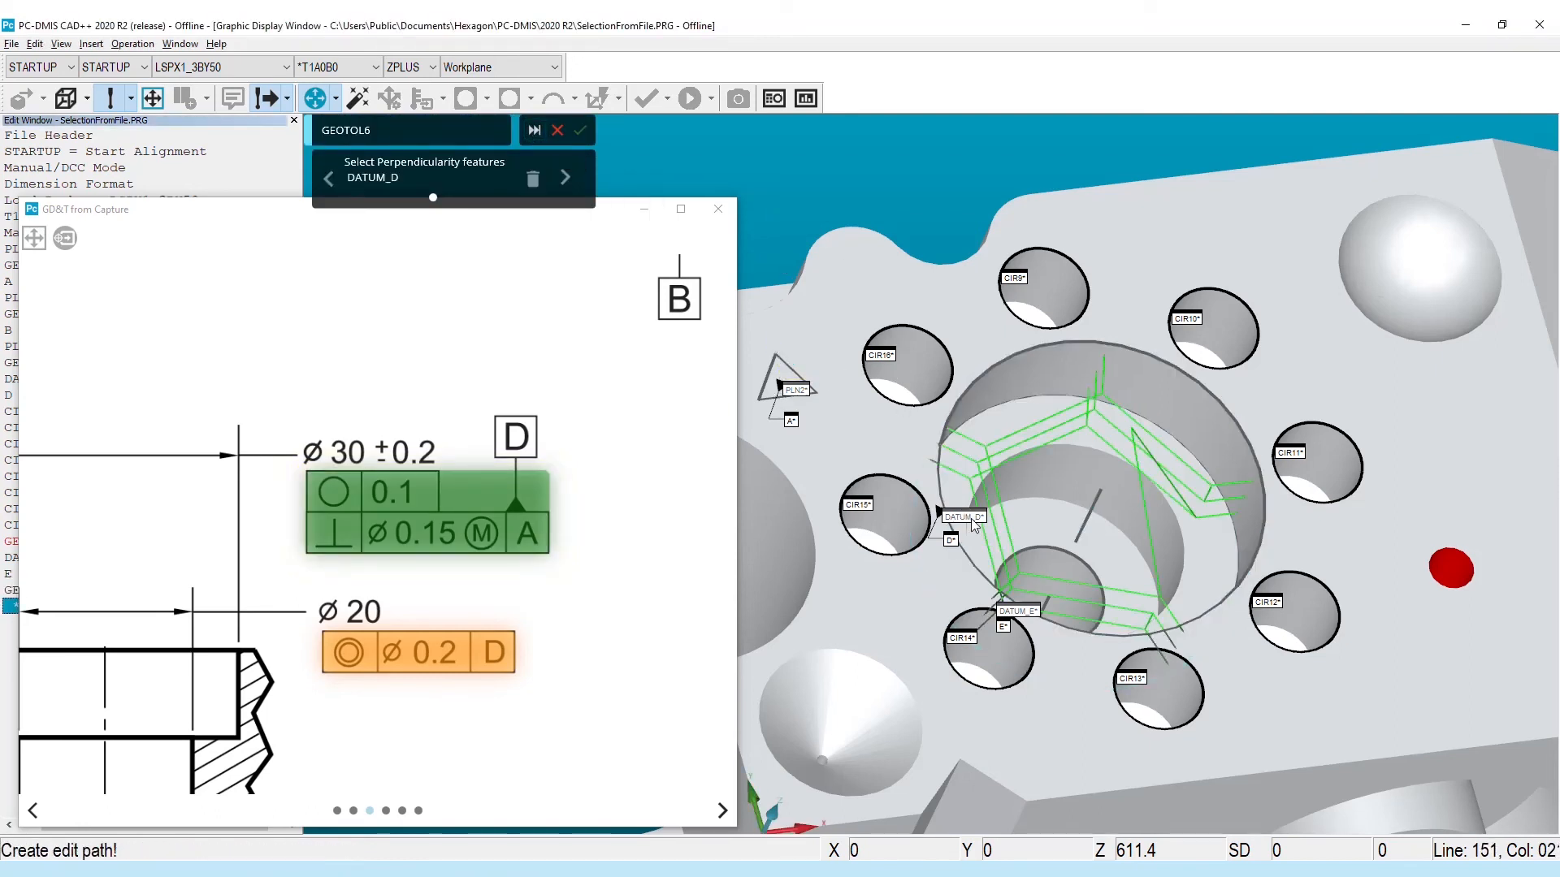
click(538, 130)
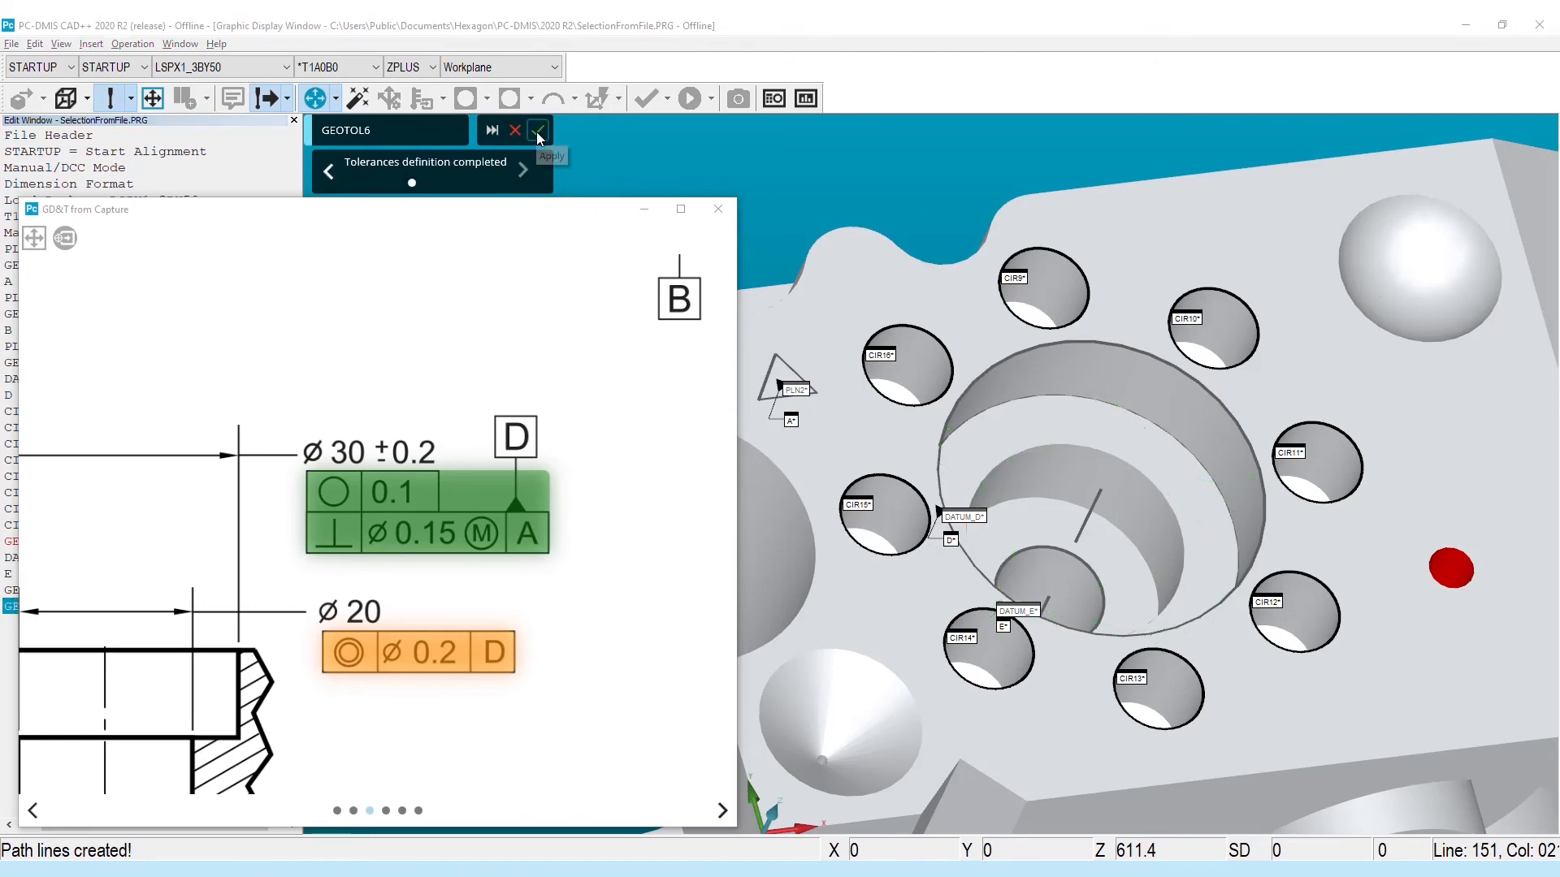
click(538, 130)
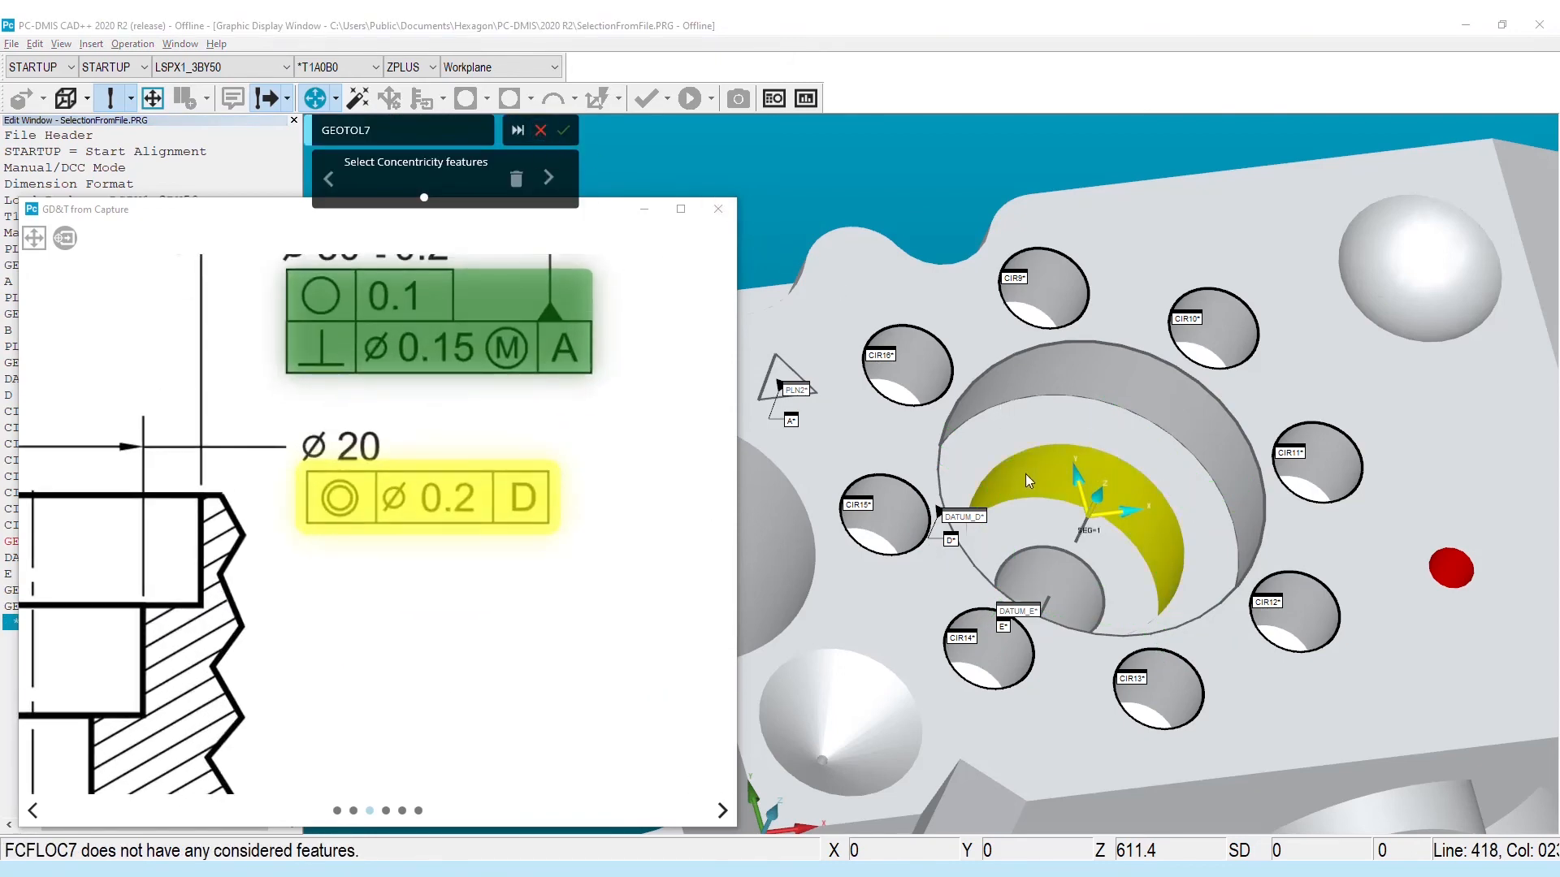